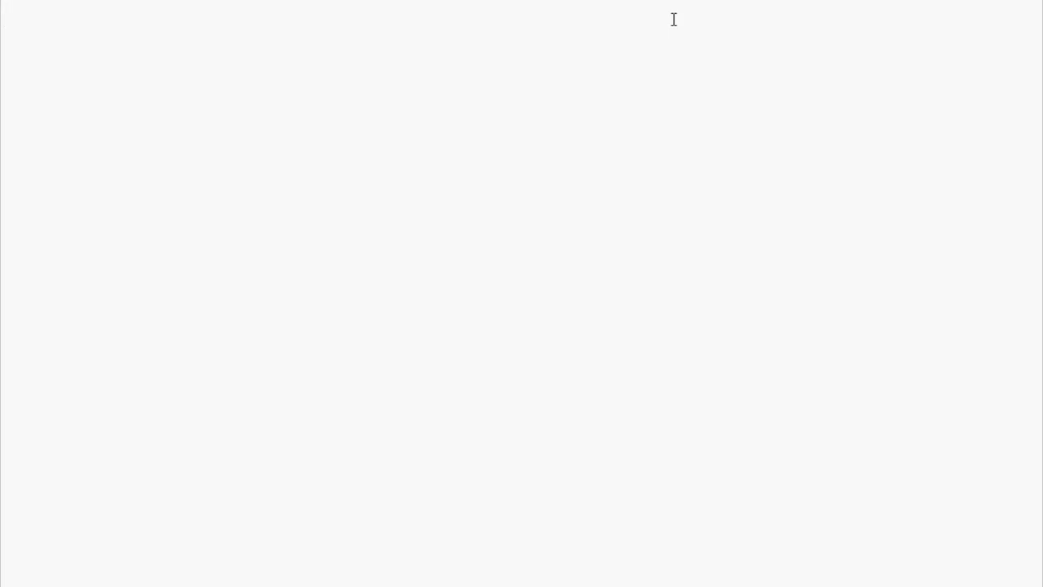
{"action": "mouse_move", "coordinate": [550, 153]}
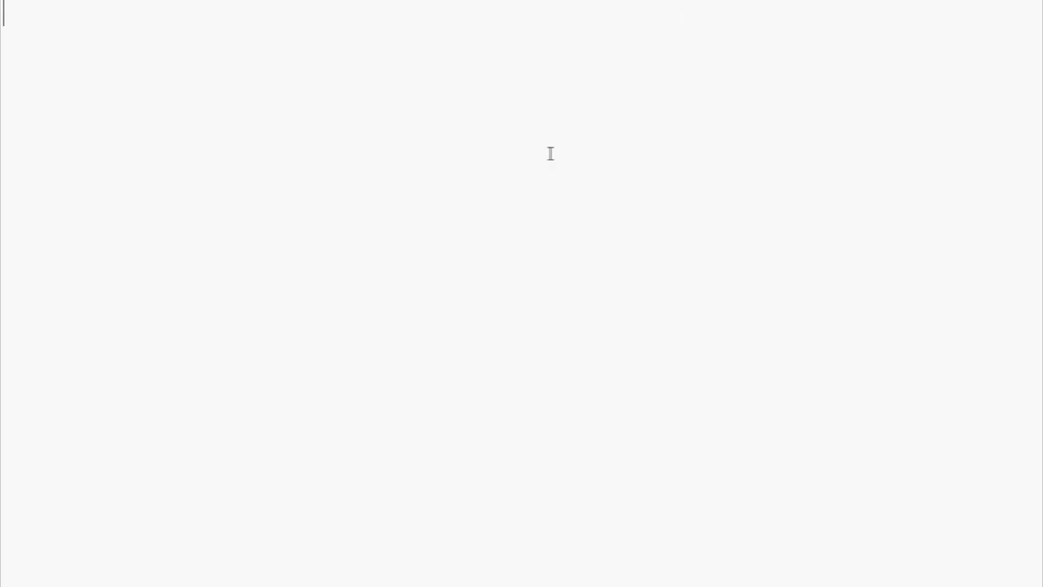
Write the header def addition(num1,num2): for the new function
{"action": "type", "text": "def"}
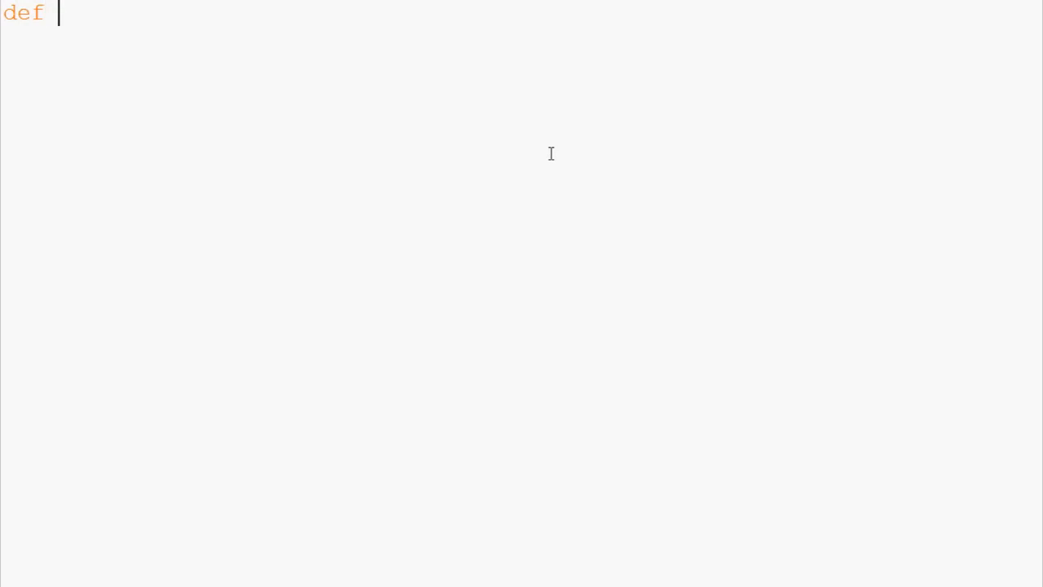
{"action": "type", "text": "addition()"}
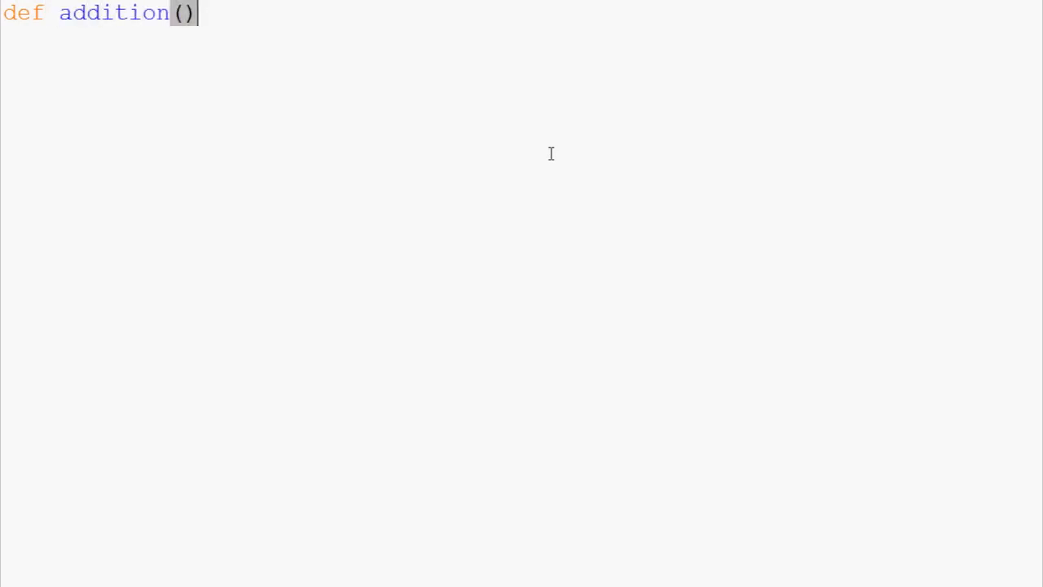
{"action": "type", "text": "num"}
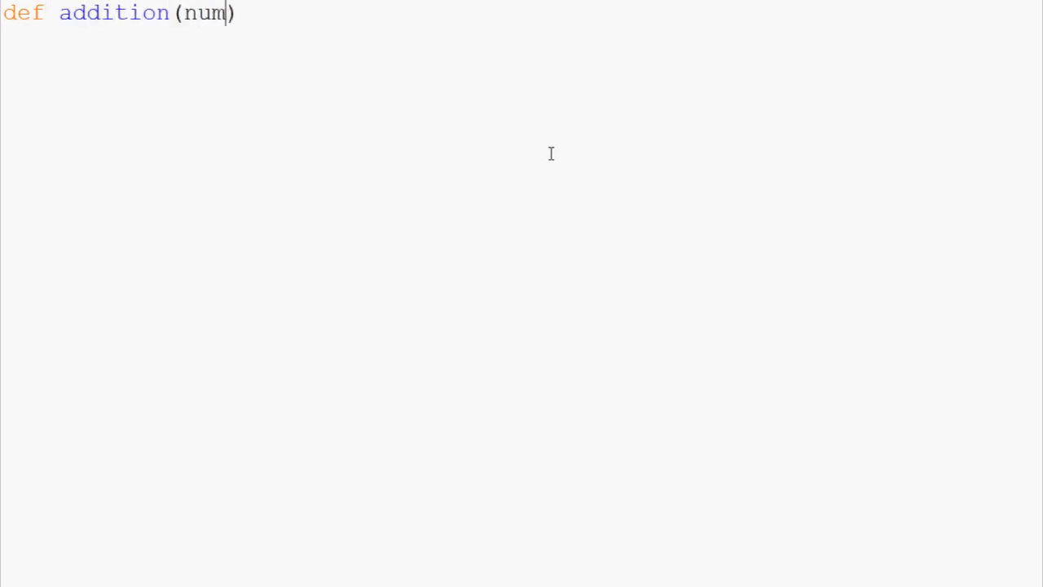
{"action": "type", "text": "1,num2"}
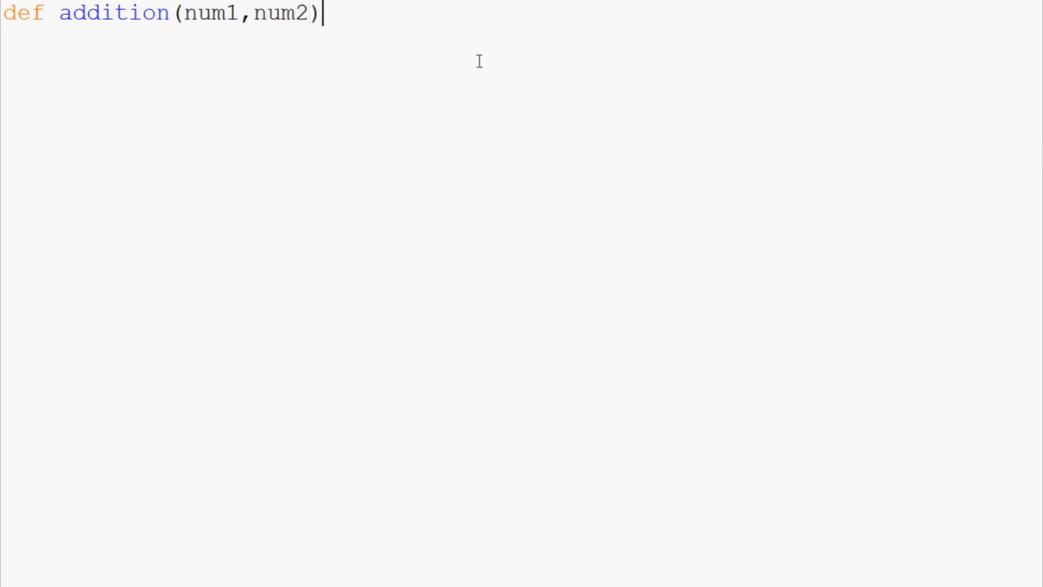
{"action": "type", "text": ":"}
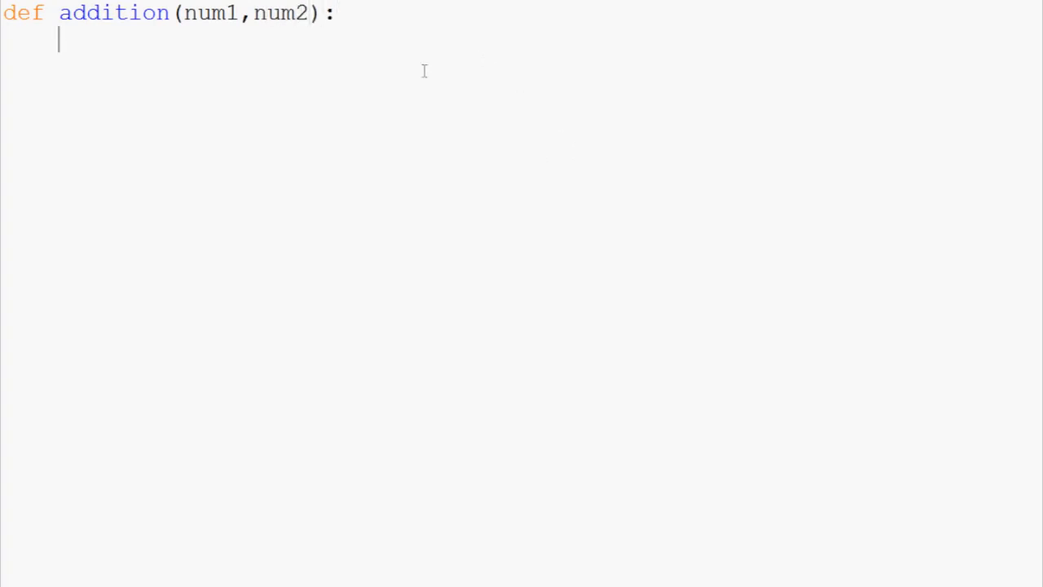
{"action": "double_click", "coordinate": [112, 13]}
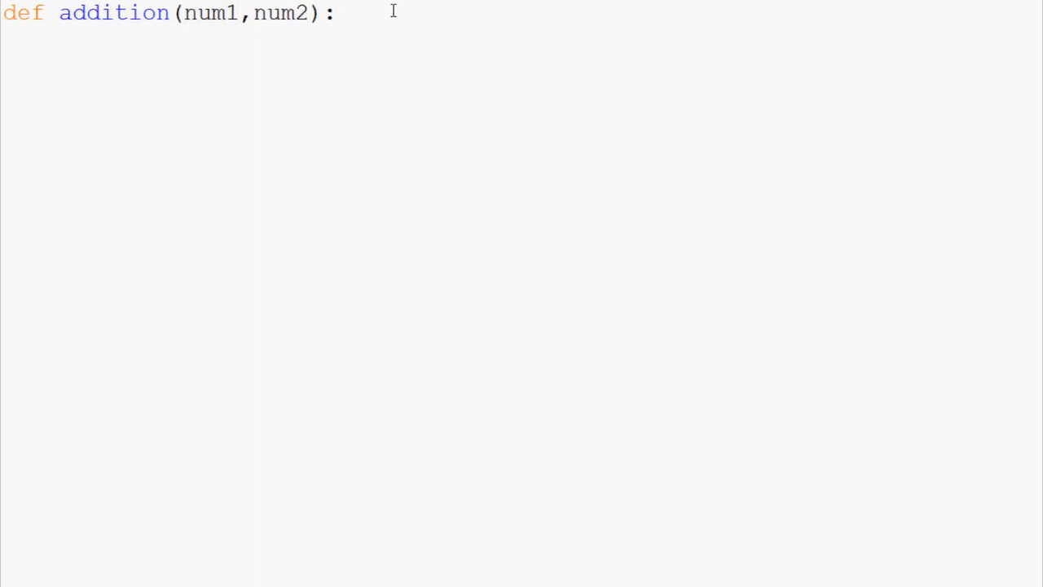
Add the body answer = num1+num2 and return answer
{"action": "key", "text": "Return"}
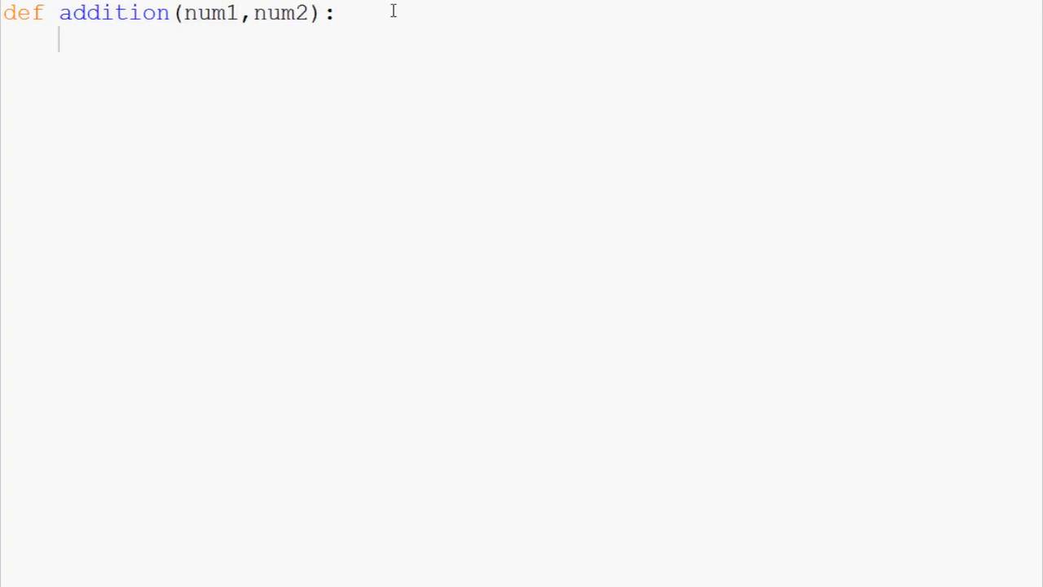
{"action": "type", "text": "answer"}
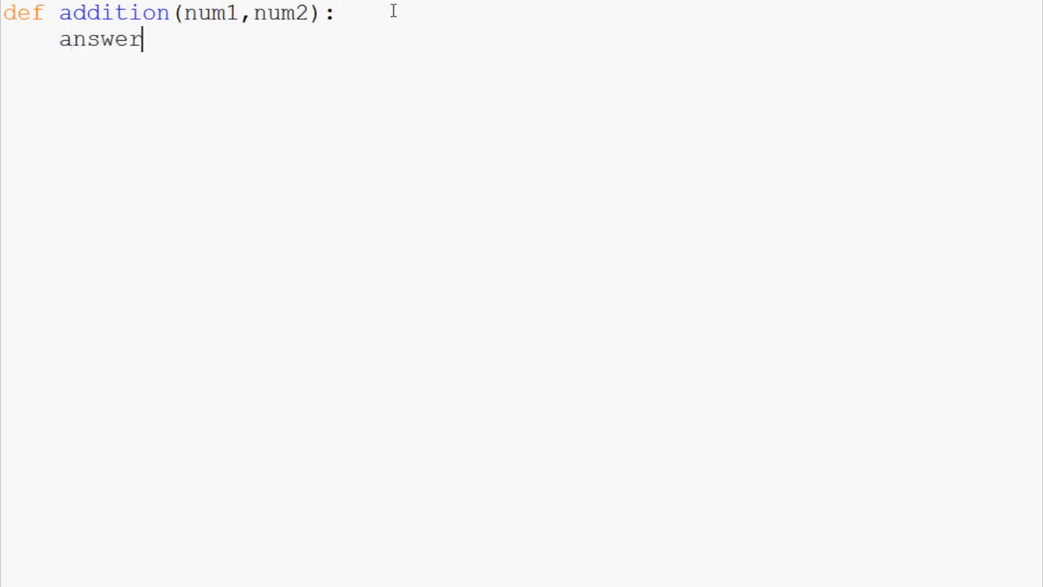
{"action": "type", "text": "="}
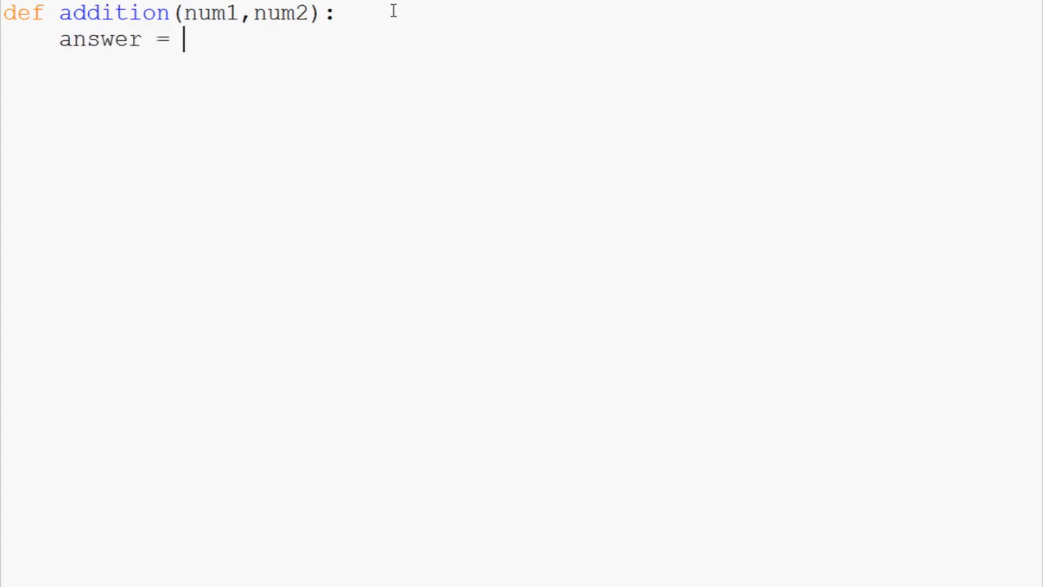
{"action": "type", "text": "num1+"}
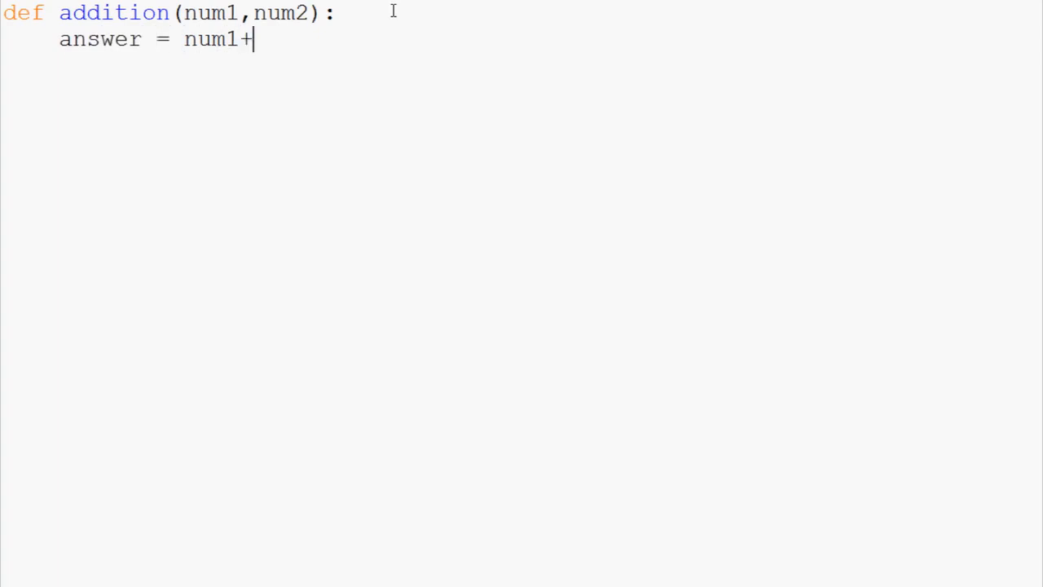
{"action": "type", "text": "num2"}
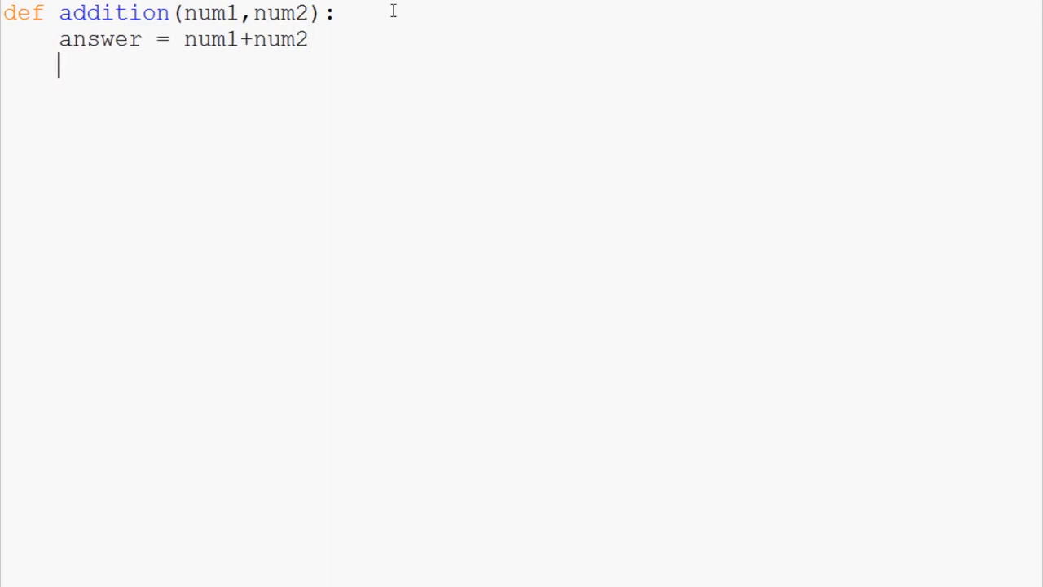
{"action": "type", "text": "retur"}
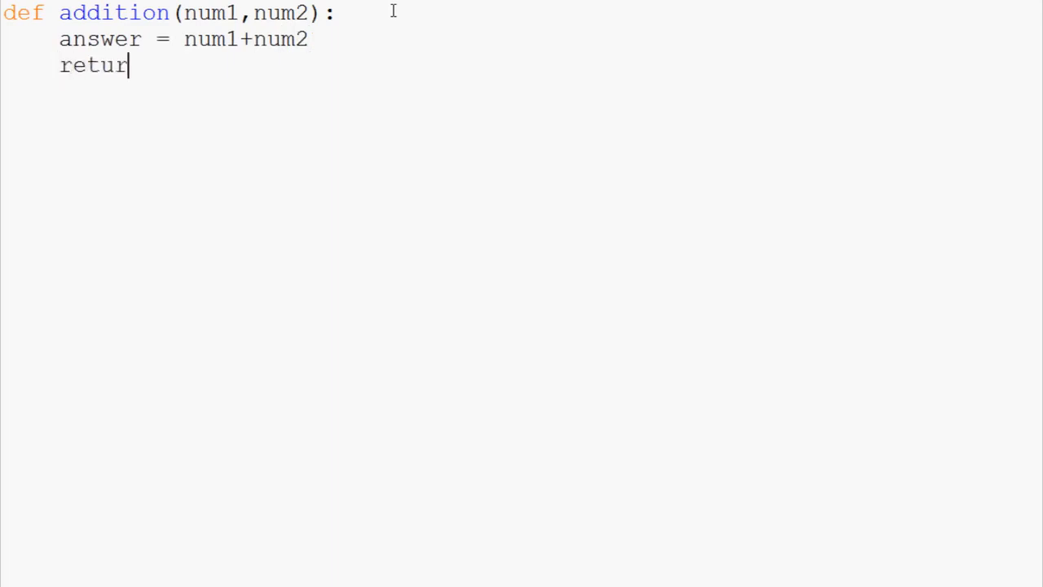
{"action": "type", "text": "n answer"}
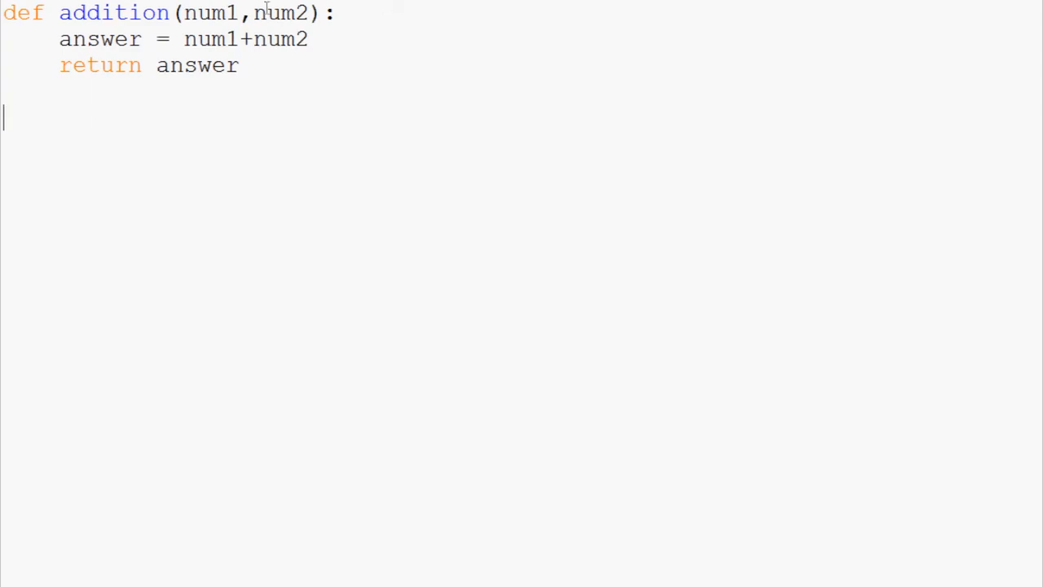
Add x = addition(5,6) and print(x) below the function, then run the script
{"action": "double_click", "coordinate": [100, 65]}
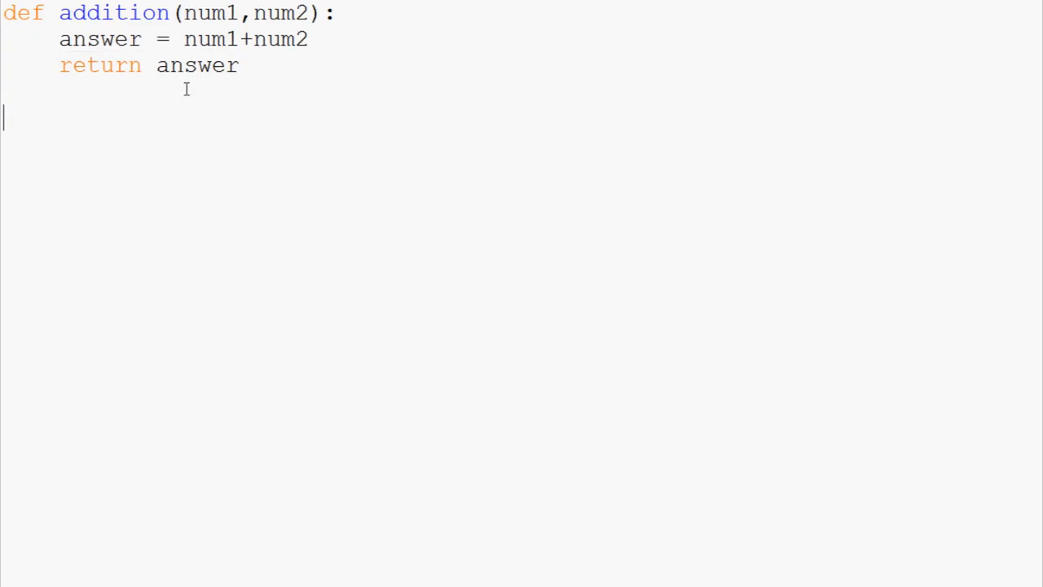
{"action": "type", "text": "x = addition("}
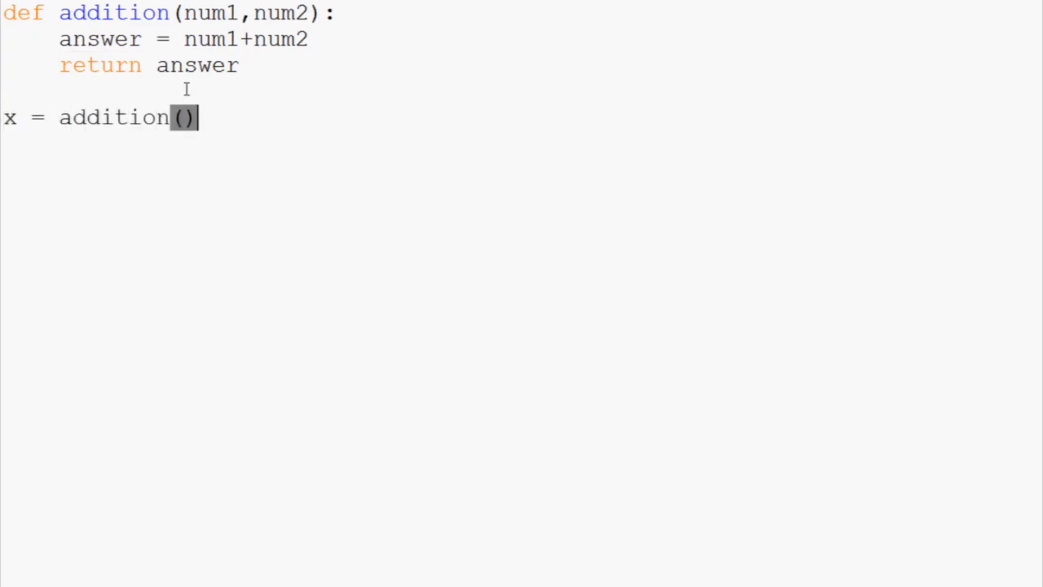
{"action": "type", "text": "5,6"}
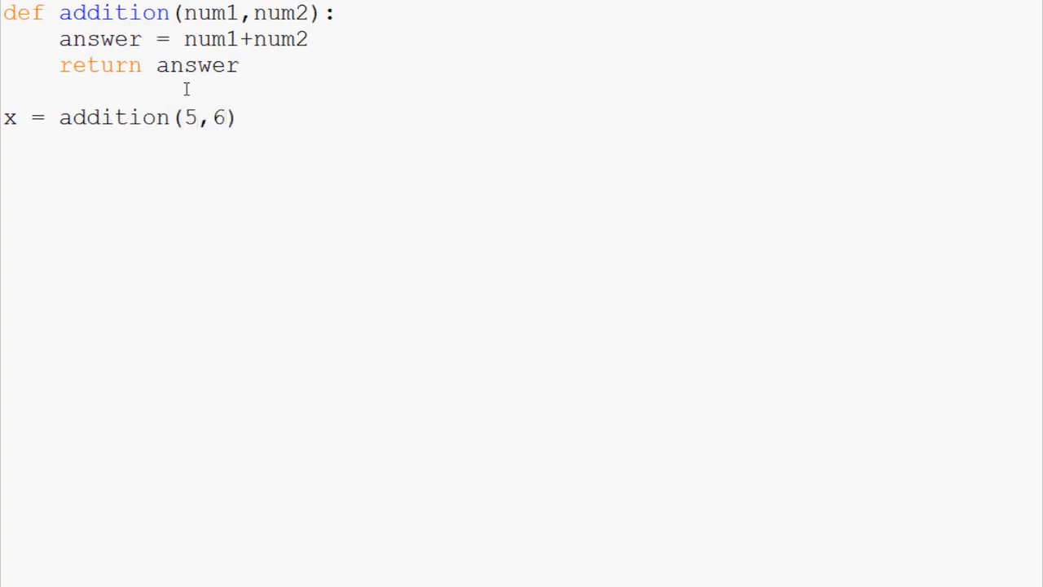
{"action": "type", "text": "print(x"}
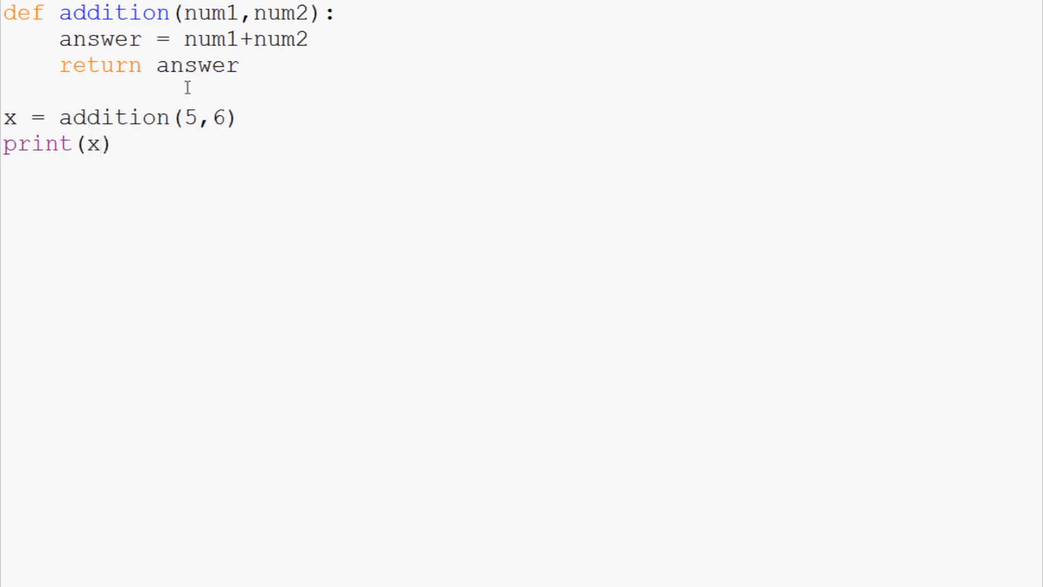
{"action": "key", "text": "F5"}
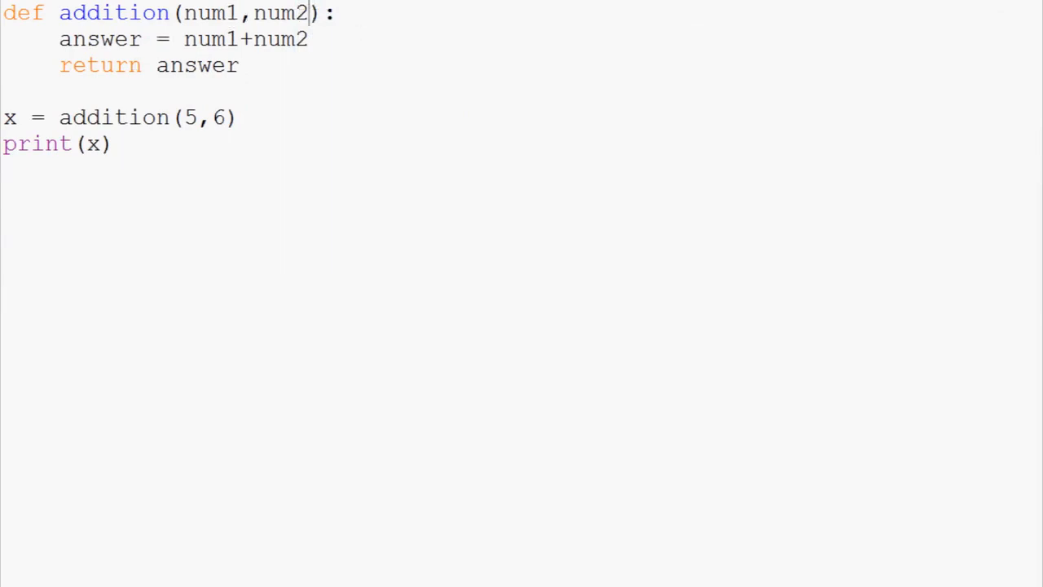
Add parameters num3, num4, sum all four in answer, and call addition(5,6,6,5)
{"action": "type", "text": ",mum"}
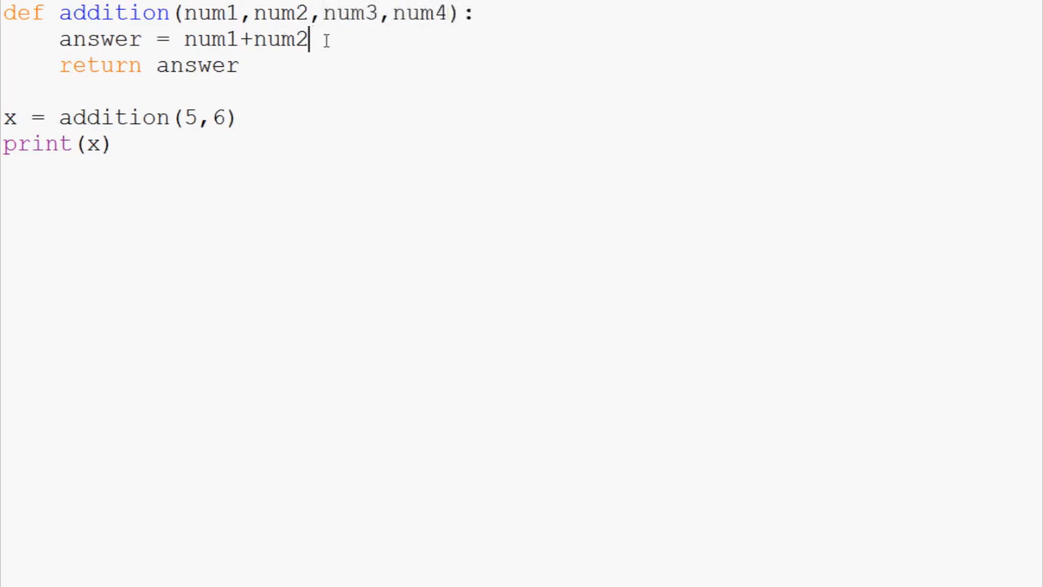
{"action": "type", "text": "+num3"}
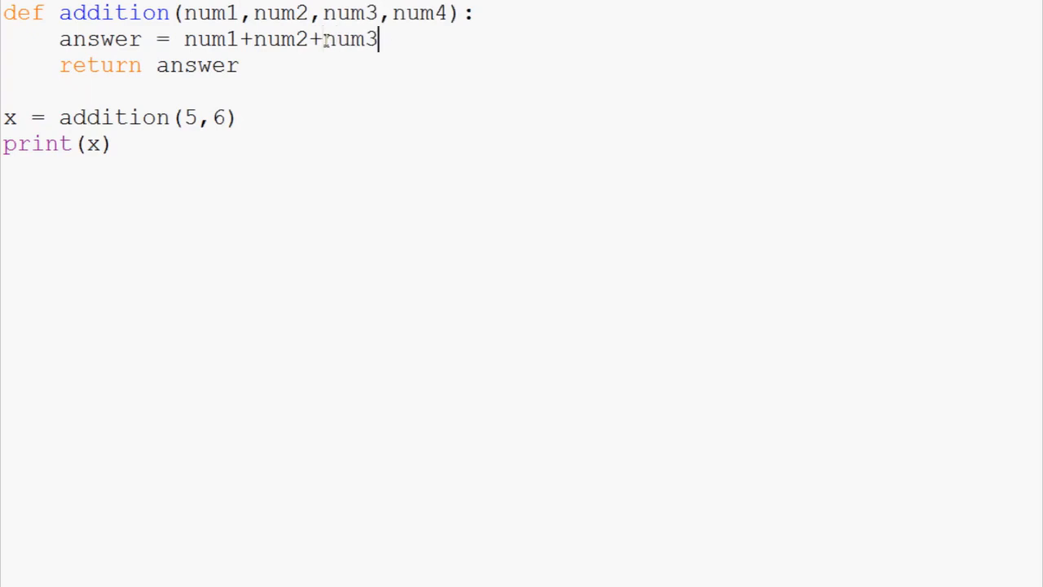
{"action": "type", "text": "+num4"}
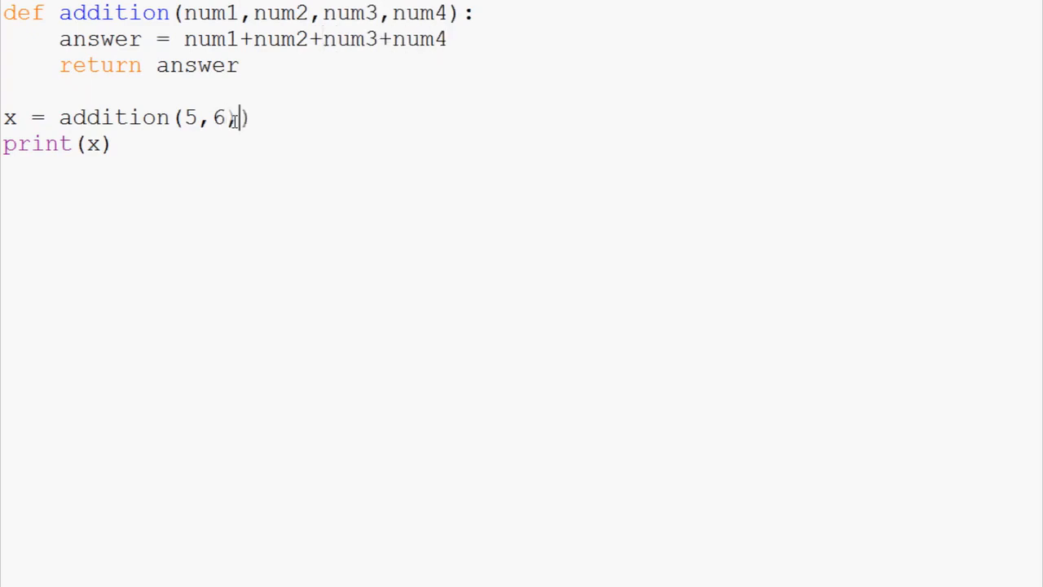
{"action": "type", "text": ",6,5"}
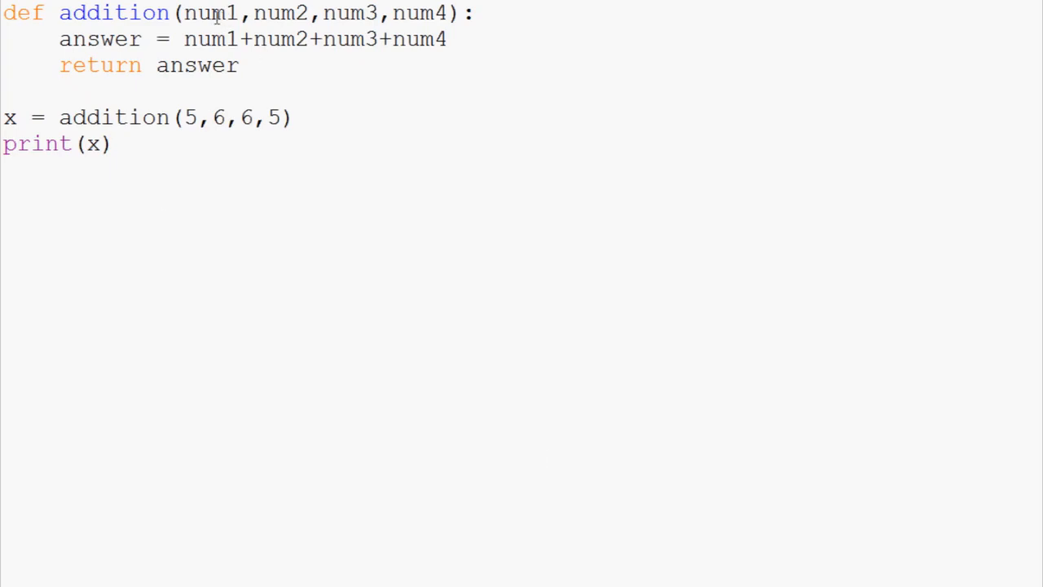
{"action": "mouse_move", "coordinate": [556, 46]}
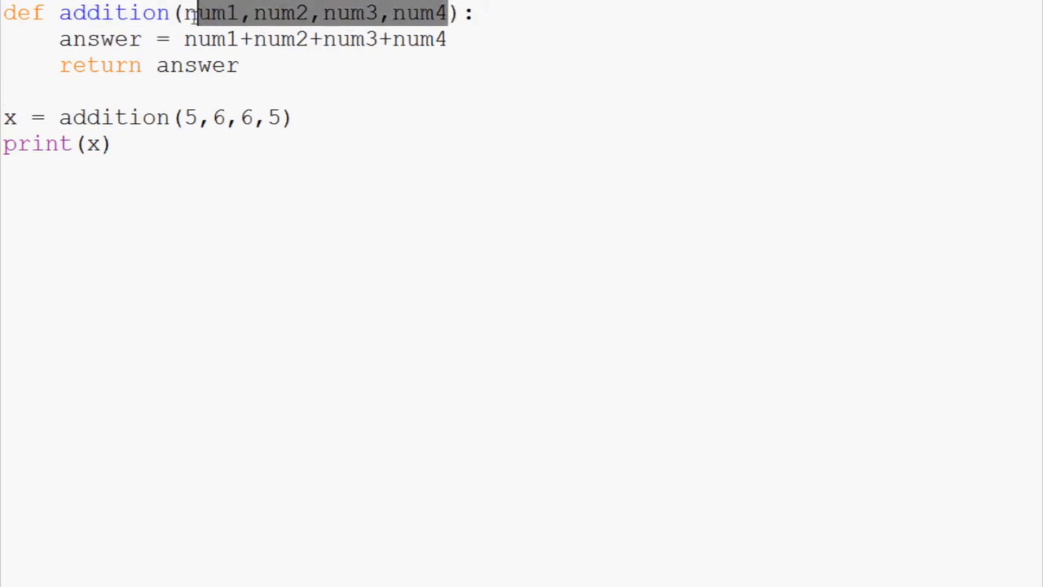
Write the header def website(font,background_color,font_size,font_color):
{"action": "left_click", "coordinate": [3, 92]}
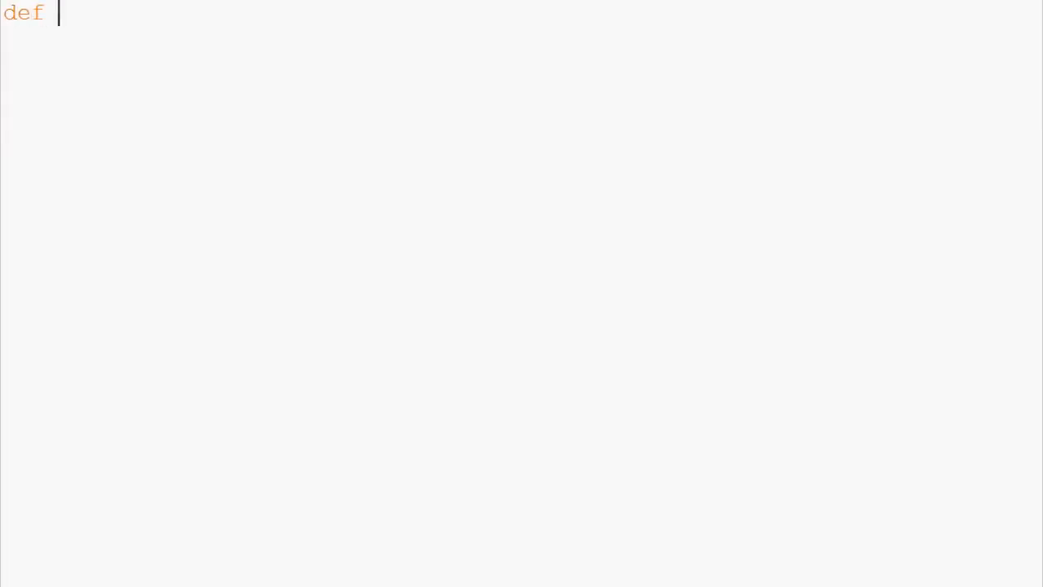
{"action": "type", "text": "website("}
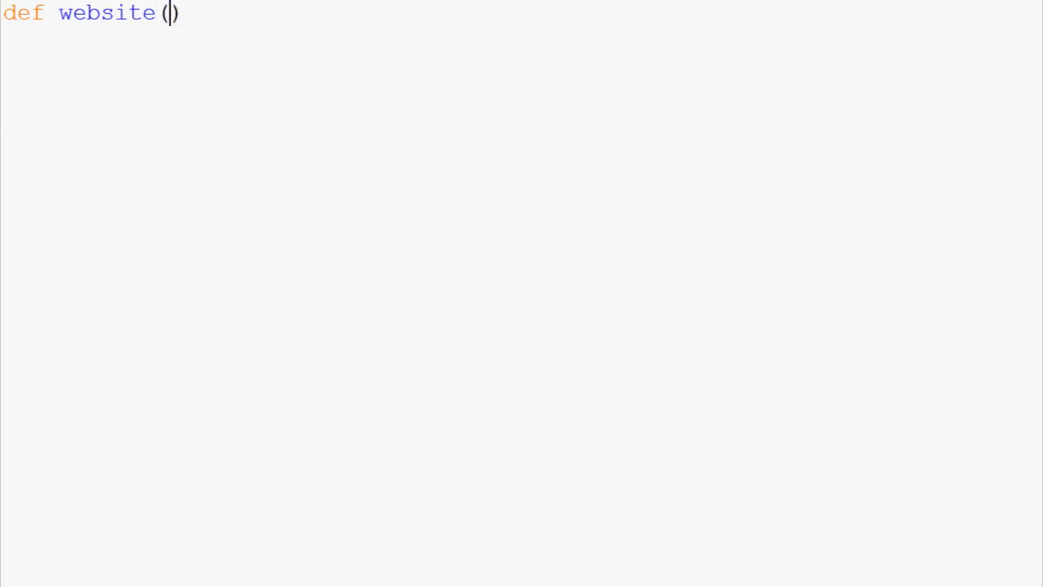
{"action": "type", "text": "font,co"}
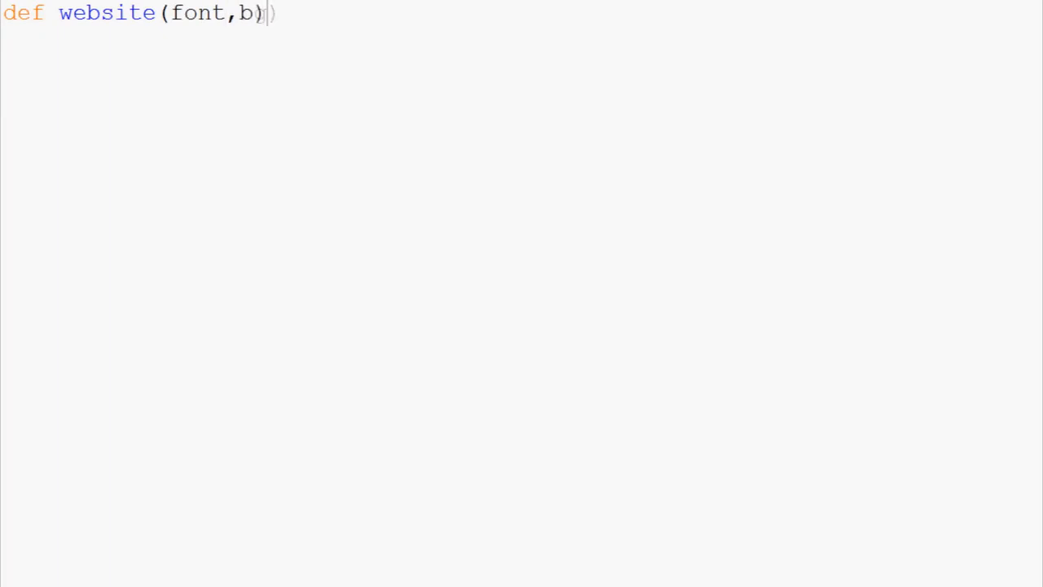
{"action": "type", "text": "ackground"}
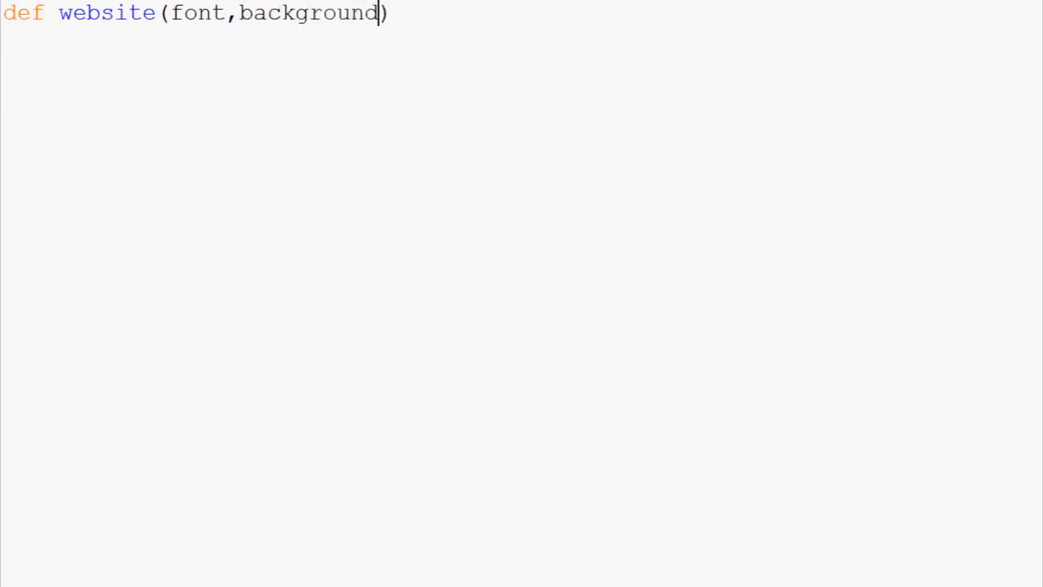
{"action": "type", "text": "_"}
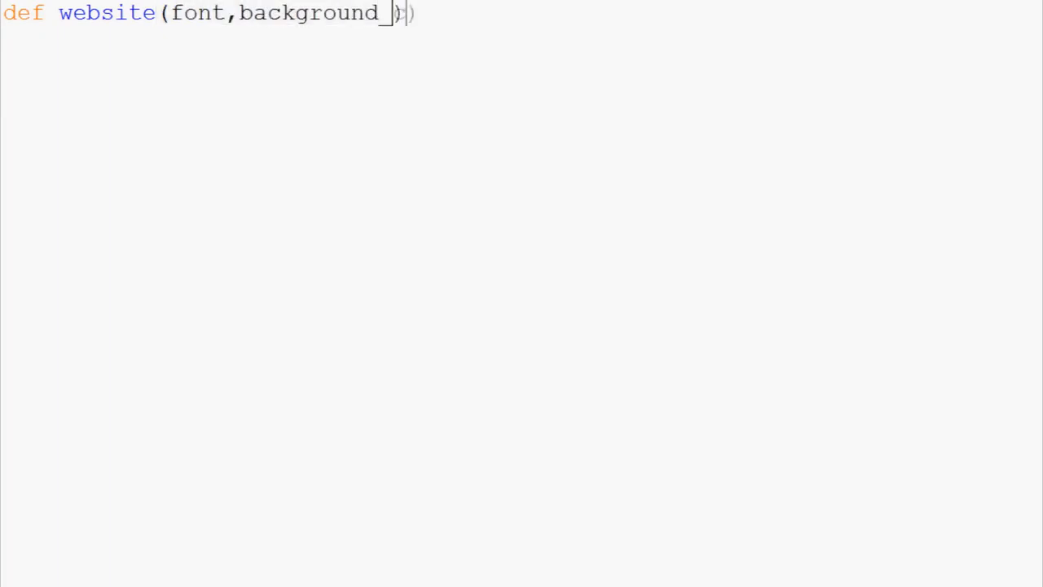
{"action": "type", "text": "color,fontsize,"}
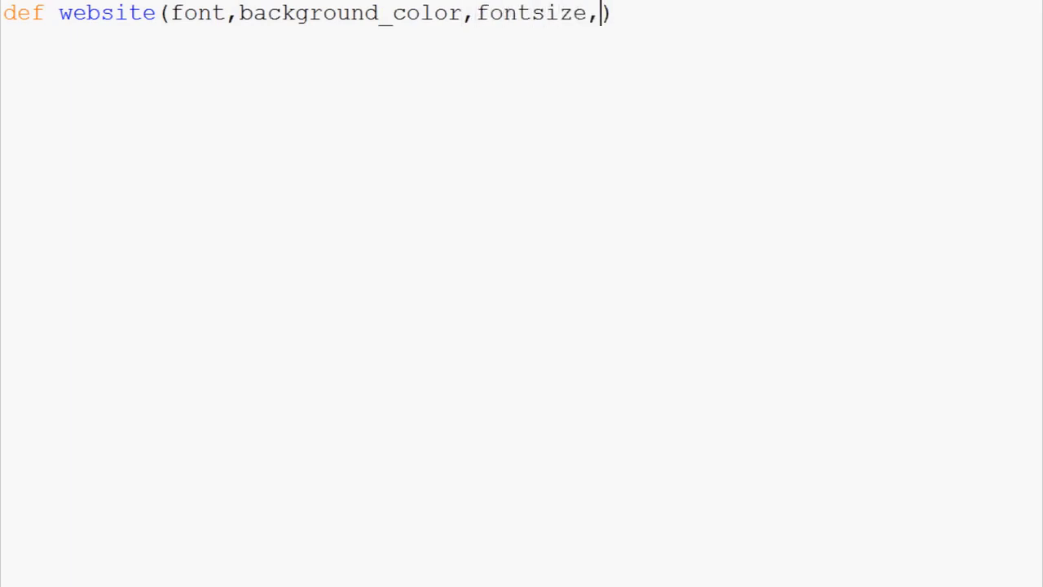
{"action": "type", "text": "font"}
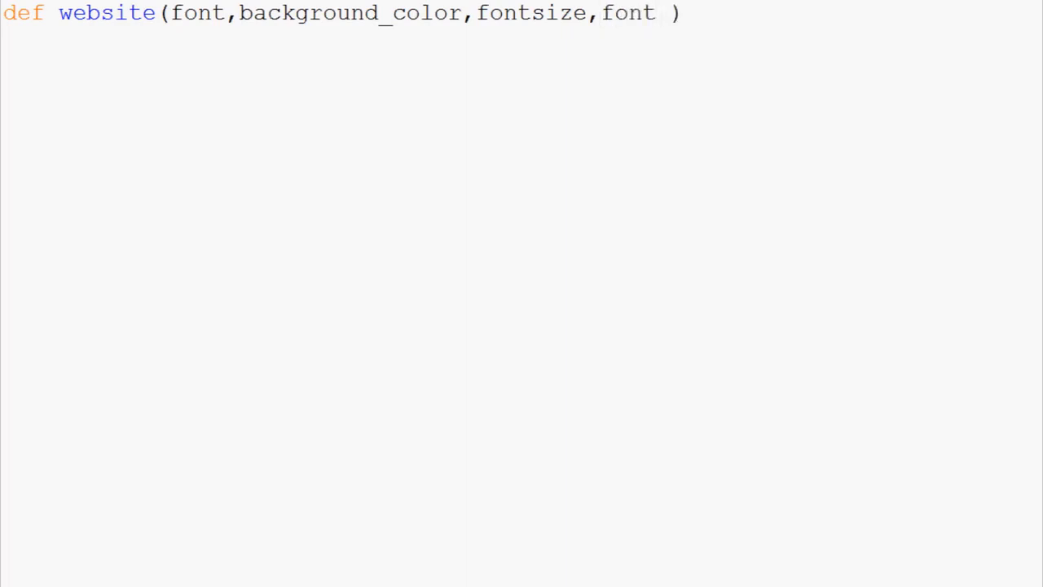
{"action": "type", "text": "_color"}
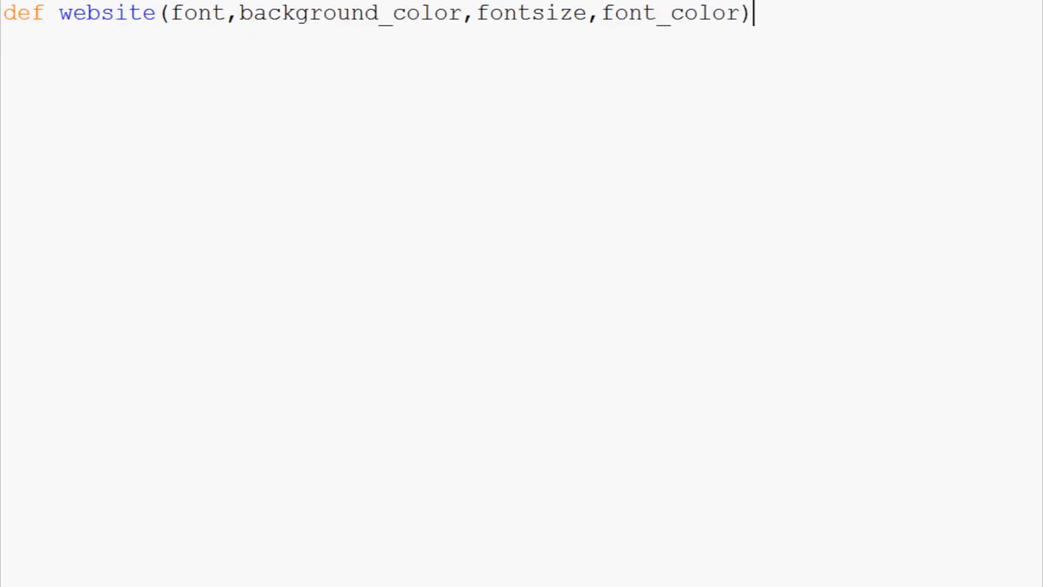
{"action": "type", "text": ":"}
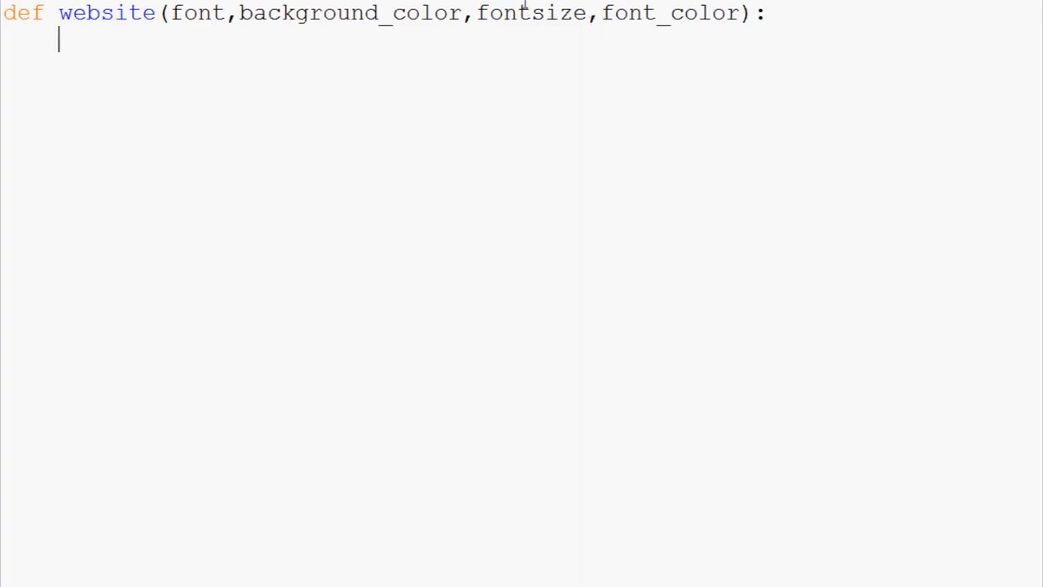
{"action": "type", "text": "_"}
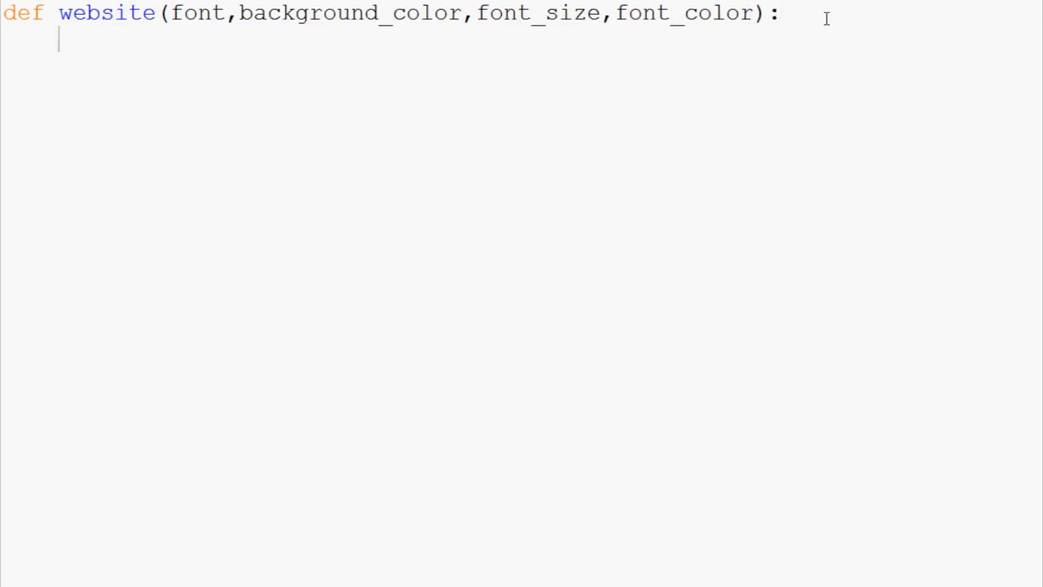
Print font with label 'font:' and background_color with label 'bg:'
{"action": "type", "text": "pr"}
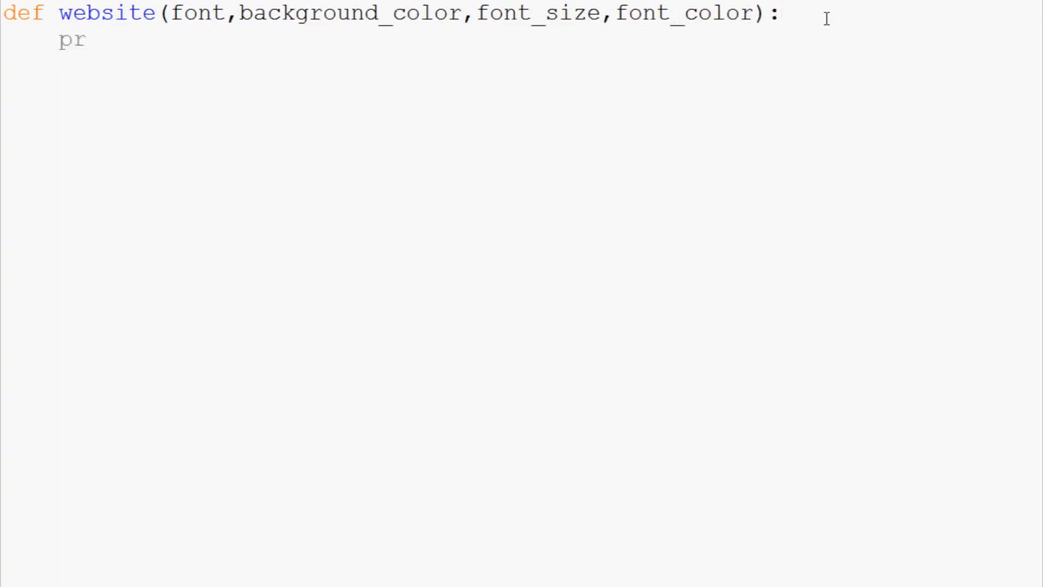
{"action": "type", "text": "int(font)"}
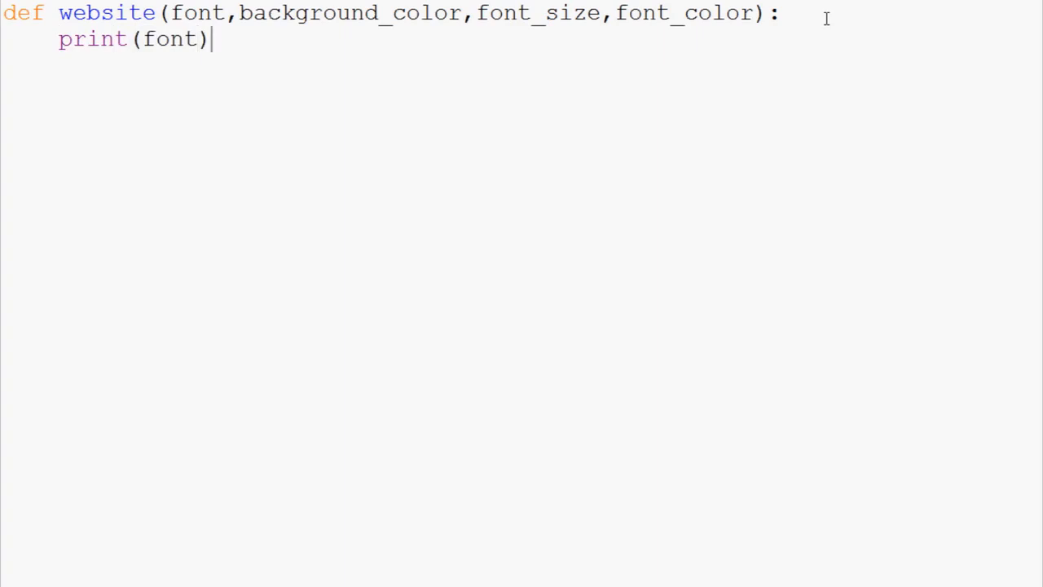
{"action": "type", "text": "'"}
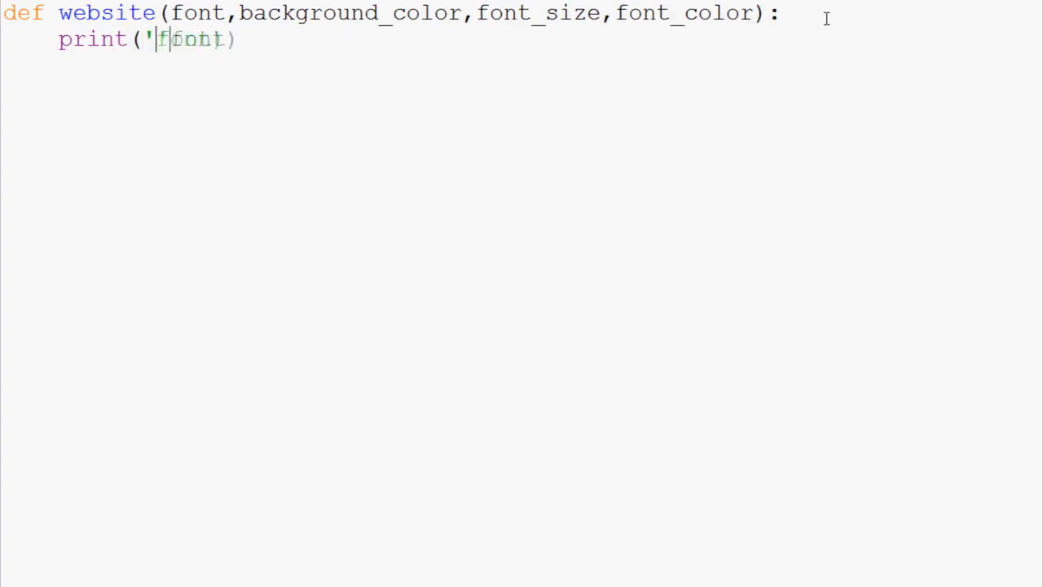
{"action": "type", "text": "font:',font"}
{"action": "type", "text": "print('"}
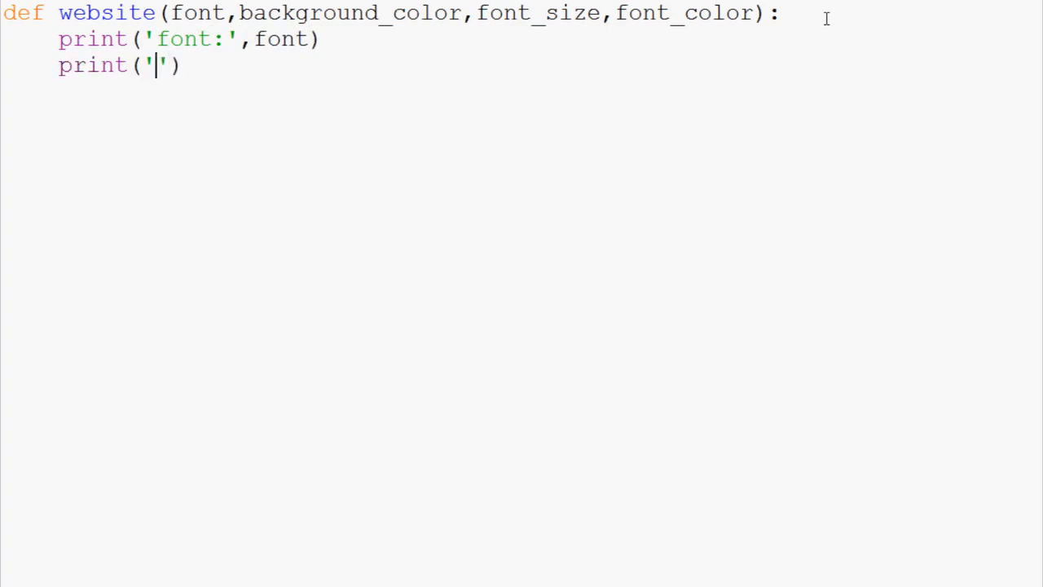
{"action": "type", "text": "bg:"}
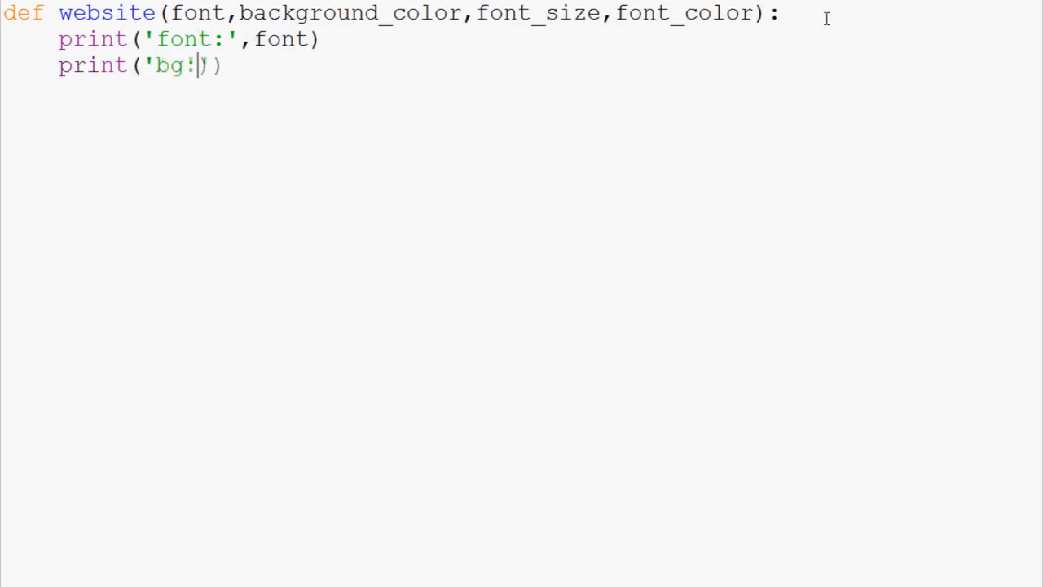
{"action": "type", "text": ","}
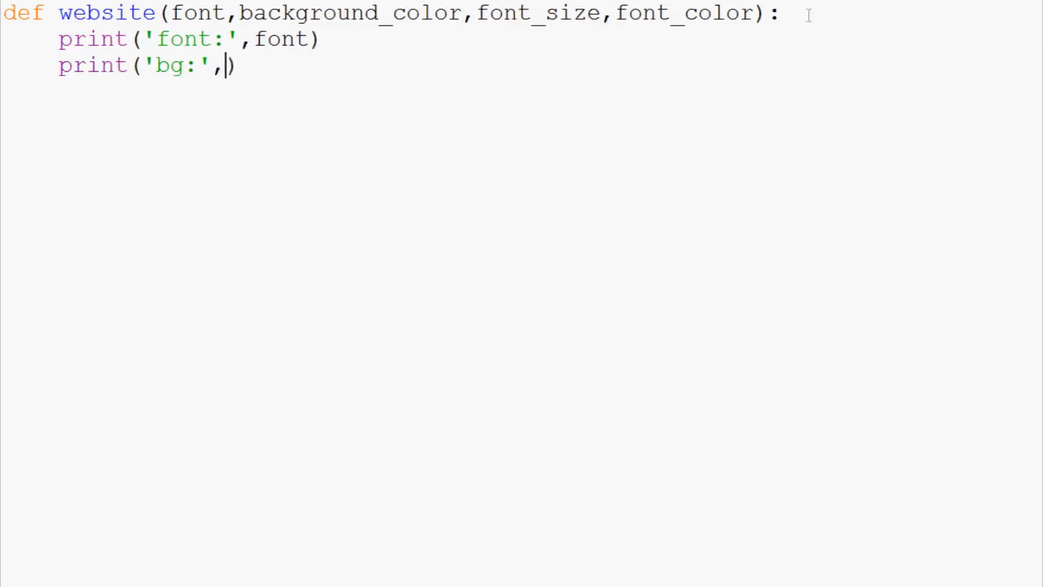
{"action": "double_click", "coordinate": [349, 13]}
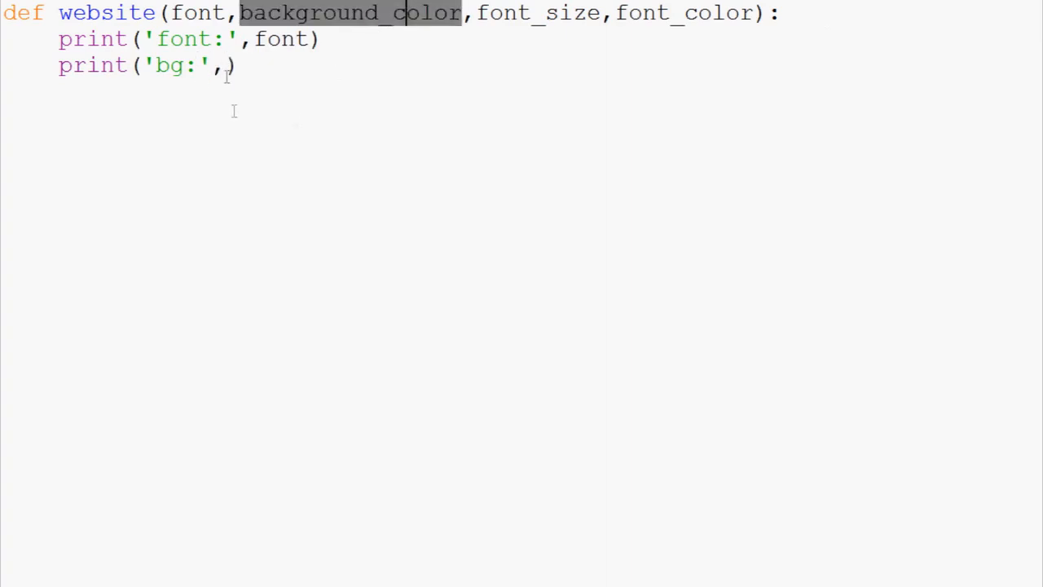
{"action": "type", "text": "background_color"}
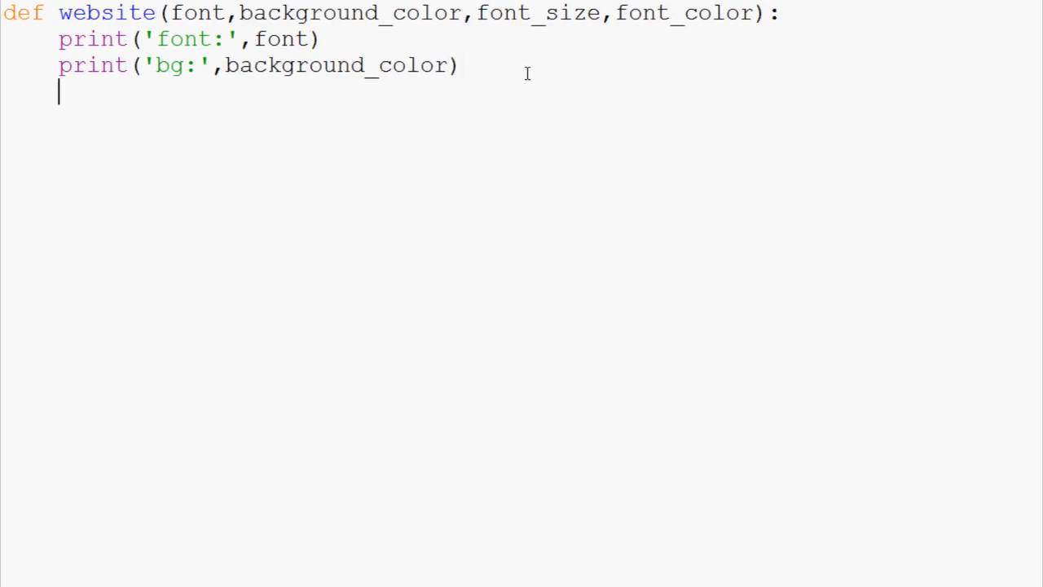
Print font_size with label 'Font size:' and font_color with its own label
{"action": "type", "text": "print("}
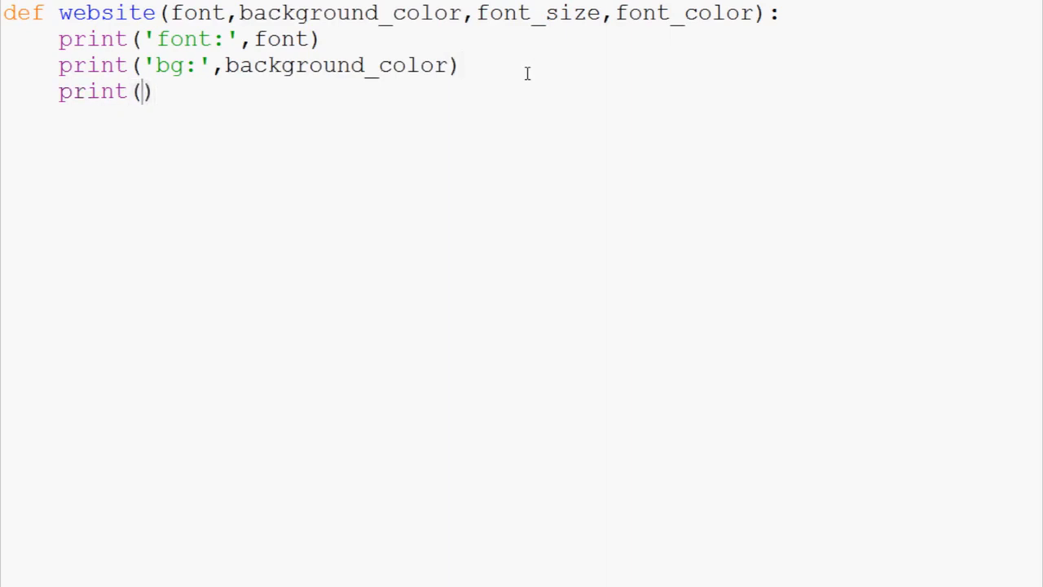
{"action": "type", "text": "'Font size:'"}
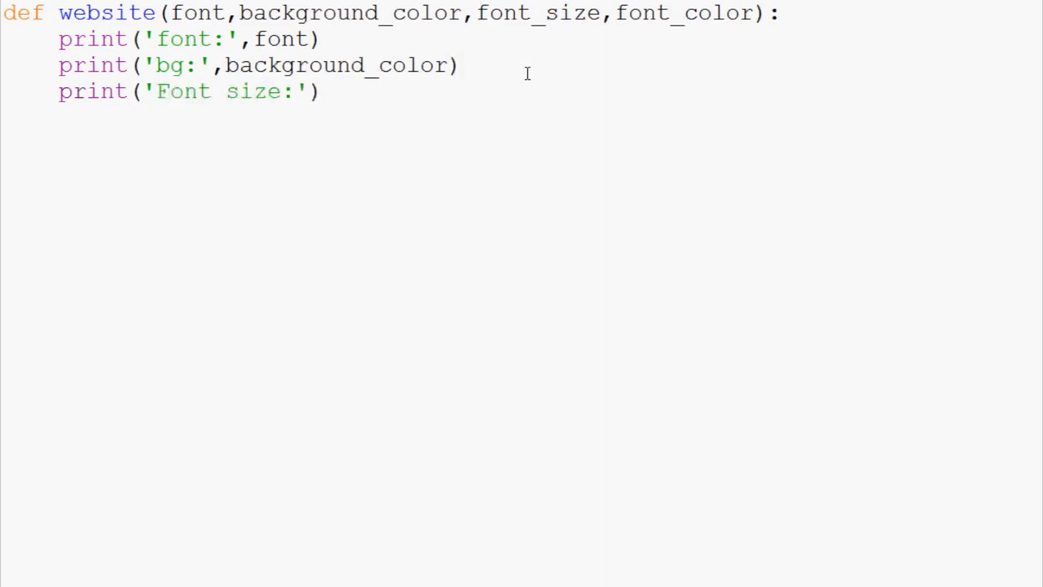
{"action": "double_click", "coordinate": [537, 13]}
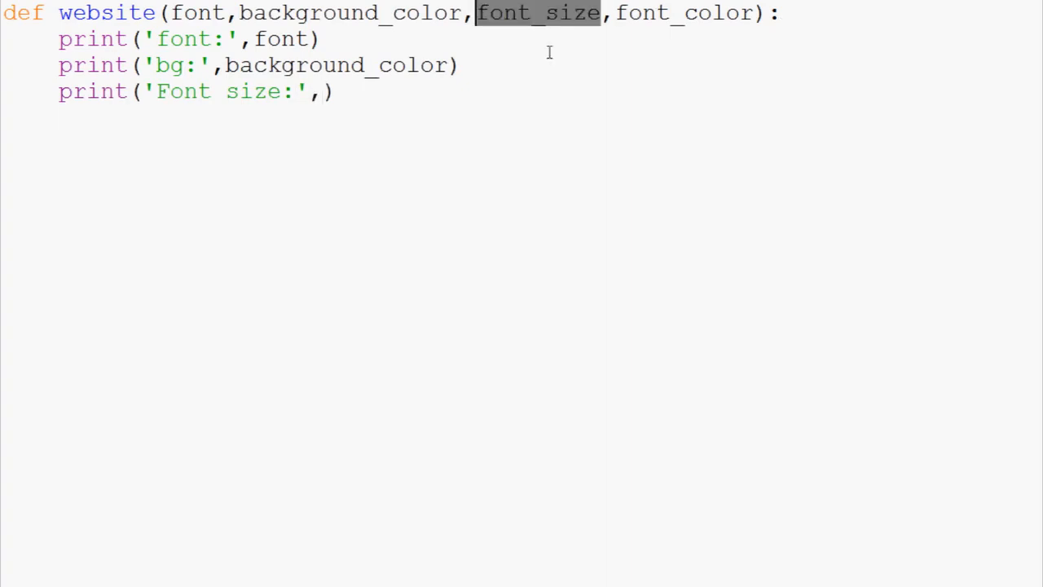
{"action": "type", "text": "font_size"}
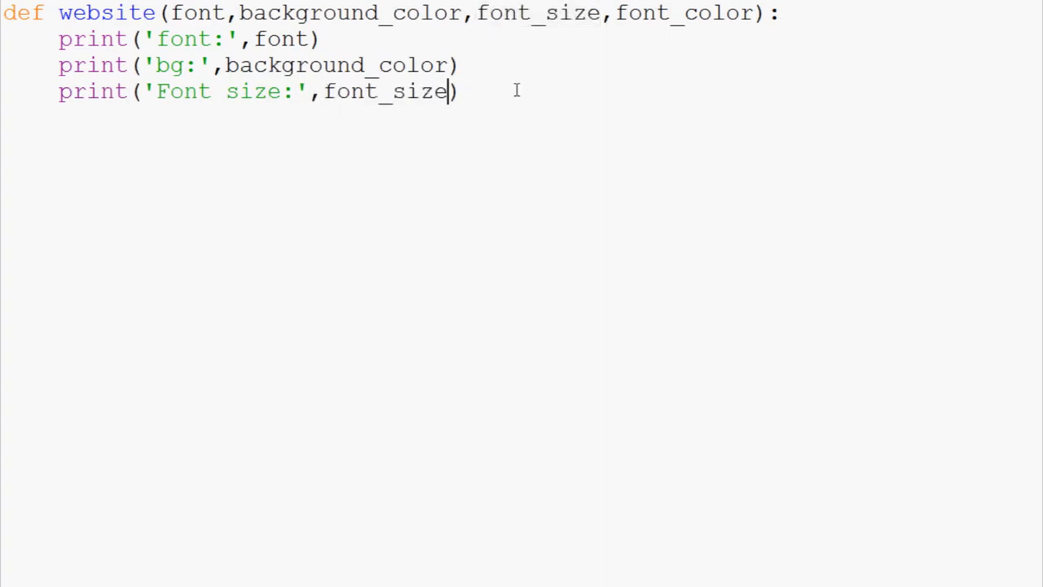
{"action": "key", "text": "Return"}
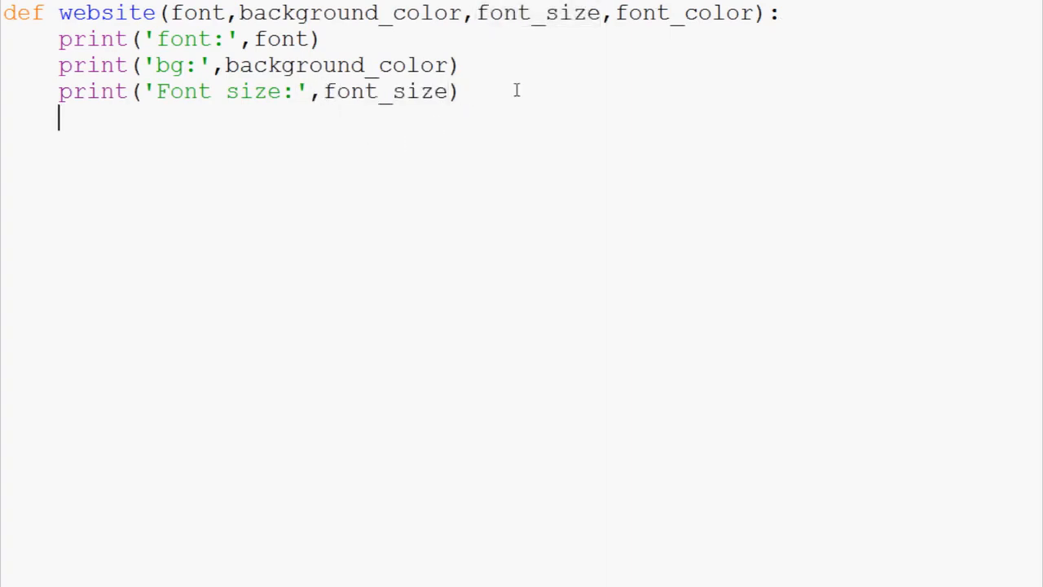
{"action": "type", "text": "pritn('')"}
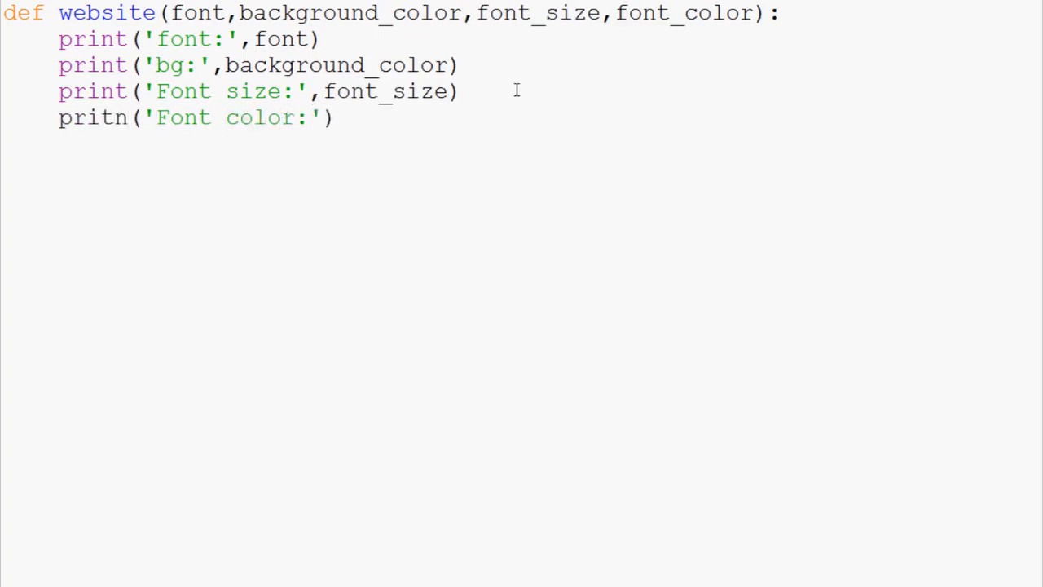
{"action": "type", "text": ",fo"}
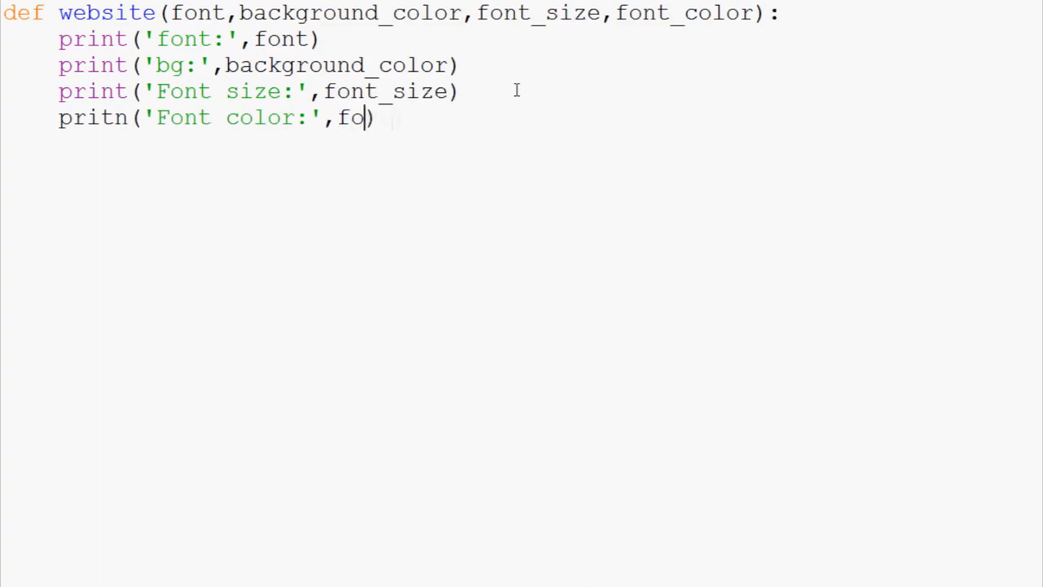
{"action": "type", "text": "nt_color"}
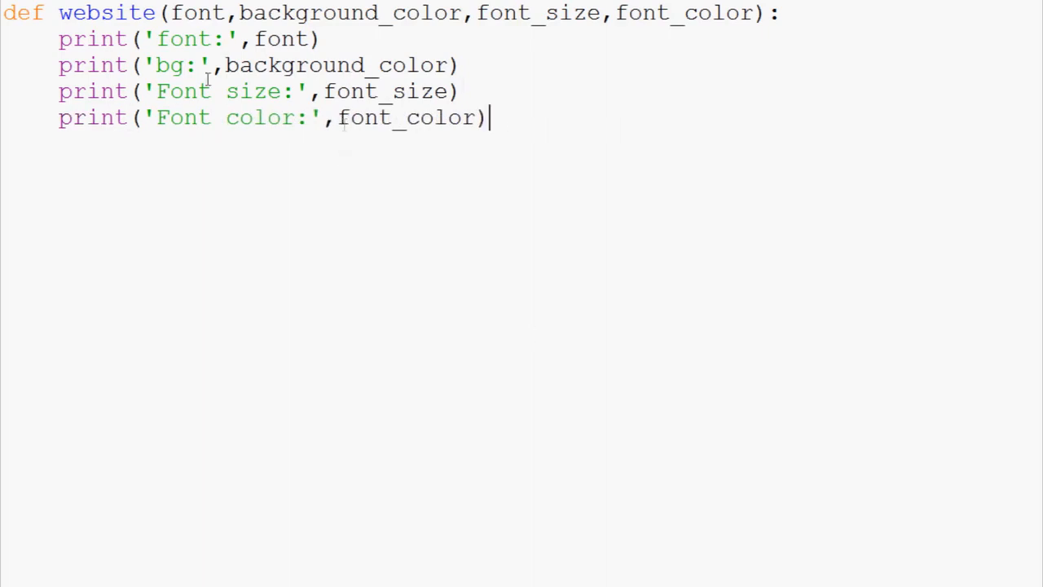
{"action": "mouse_move", "coordinate": [844, 44]}
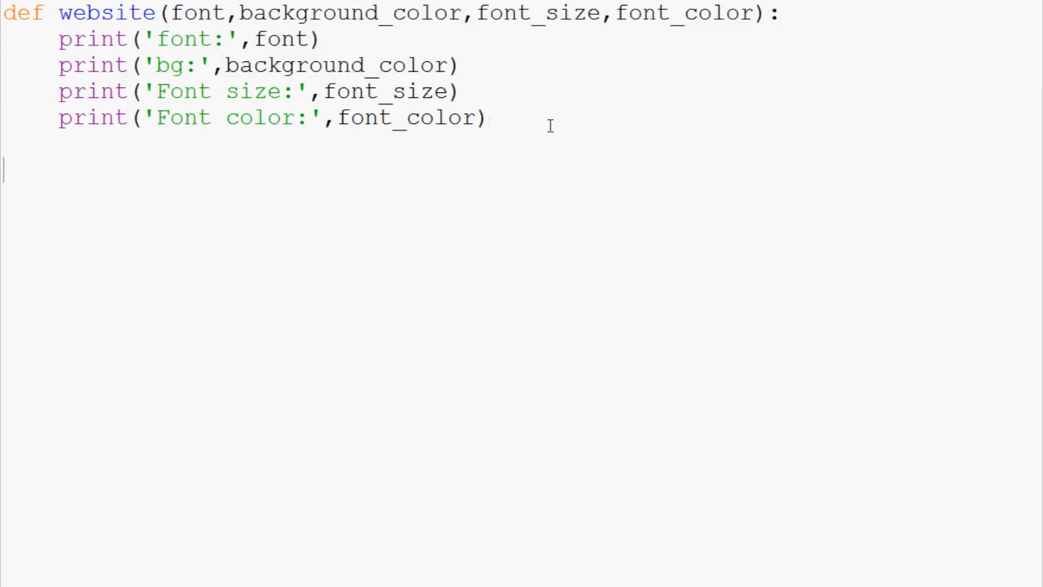
{"action": "mouse_move", "coordinate": [90, 19]}
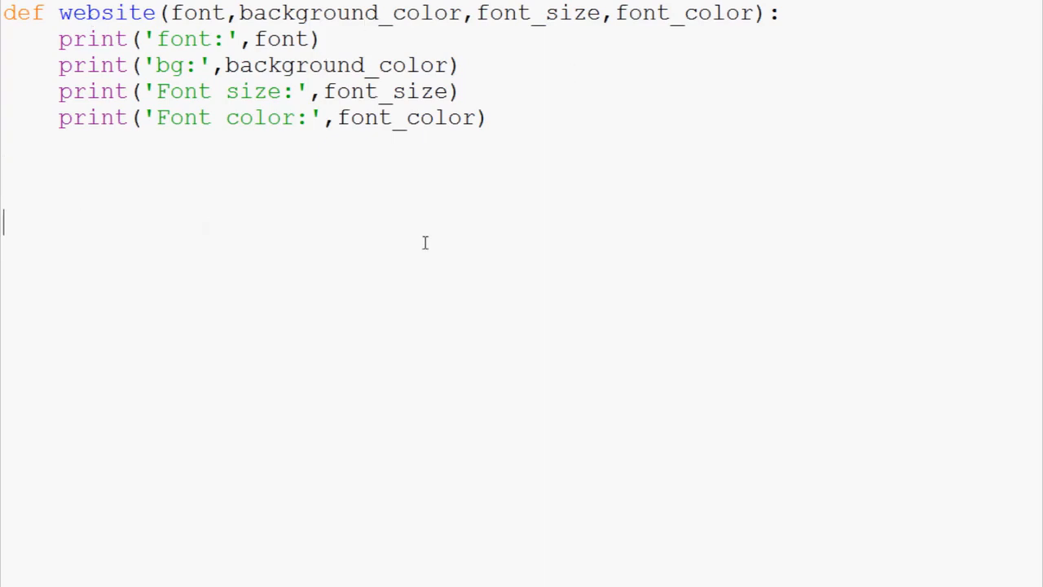
Start the call website('TNR','white' with the first two positional arguments
{"action": "type", "text": "website"}
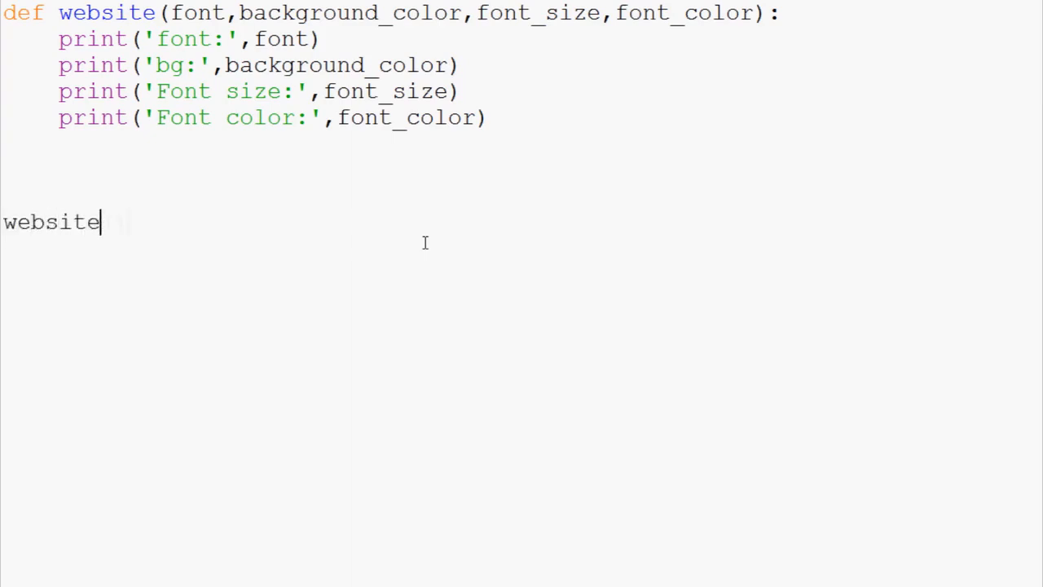
{"action": "type", "text": "()"}
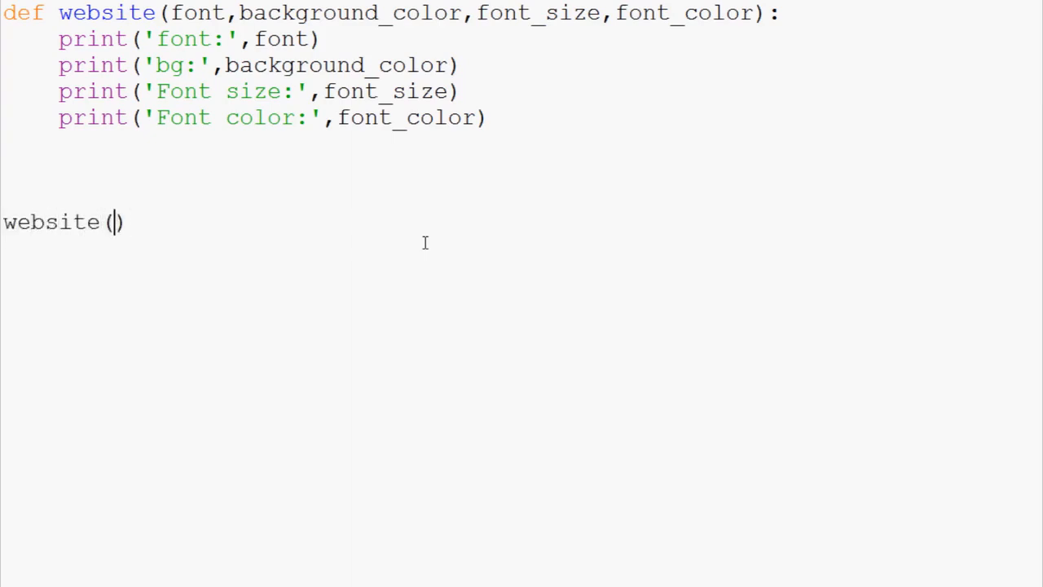
{"action": "type", "text": "''"}
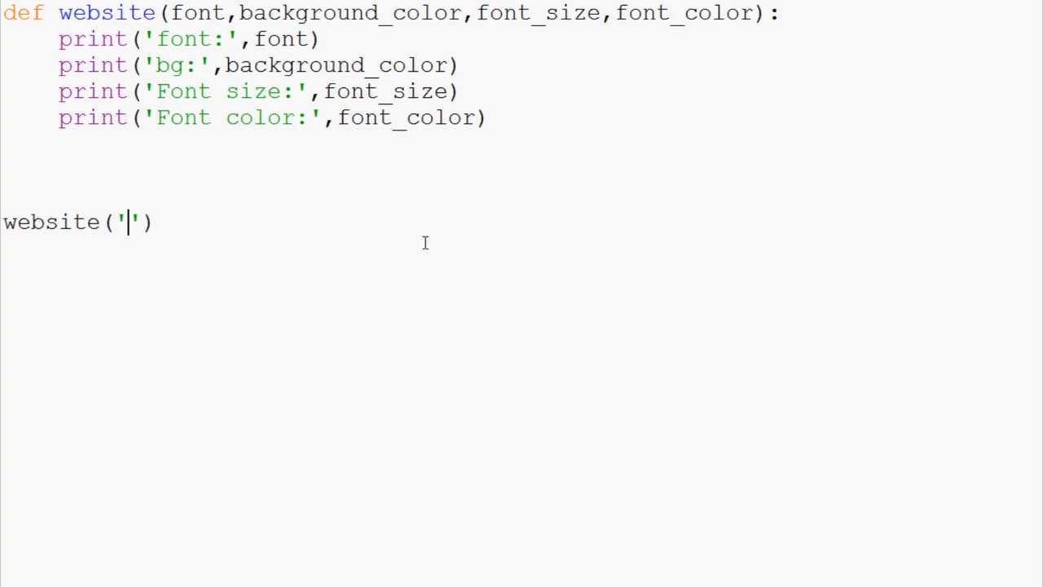
{"action": "type", "text": "TNR"}
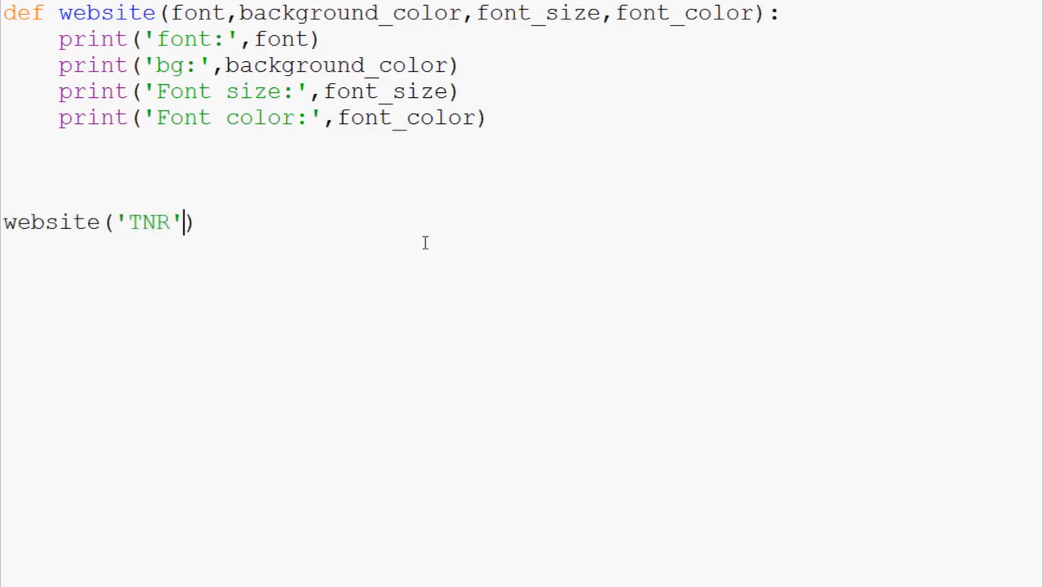
{"action": "type", "text": ",'B'"}
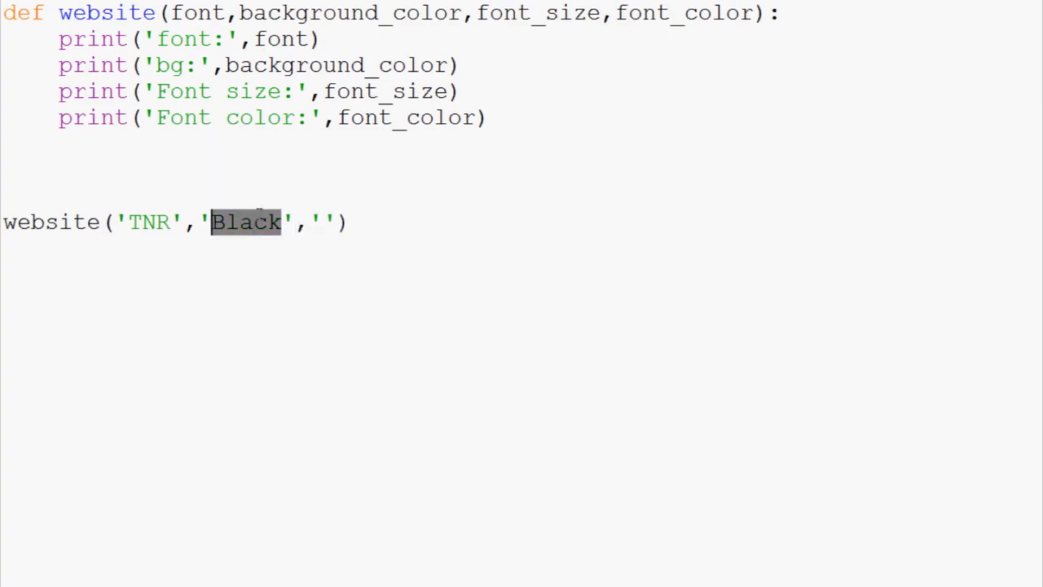
{"action": "type", "text": "white"}
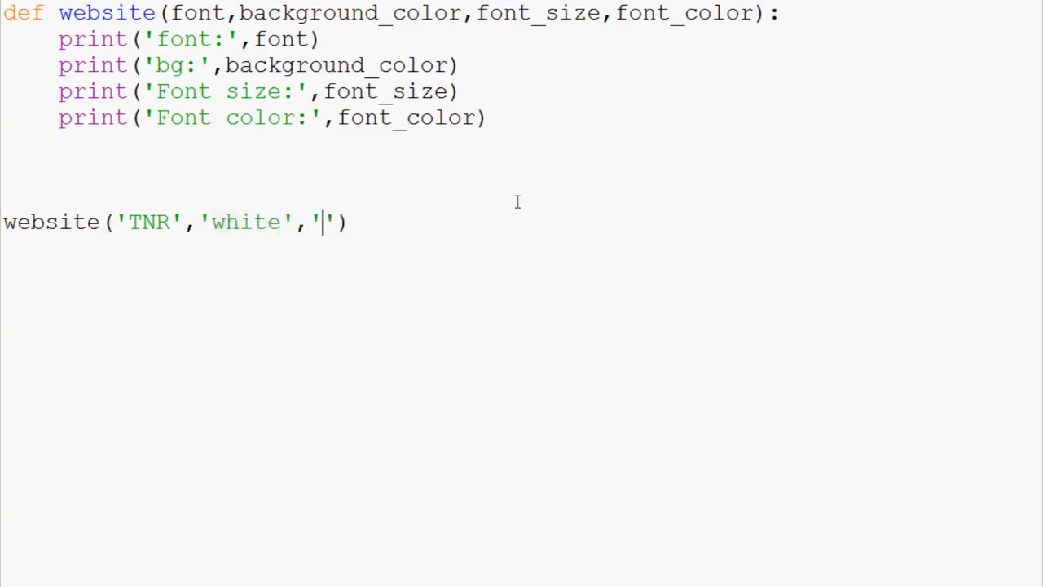
Finish the call with '11','black' and select the four argument values
{"action": "type", "text": "11"}
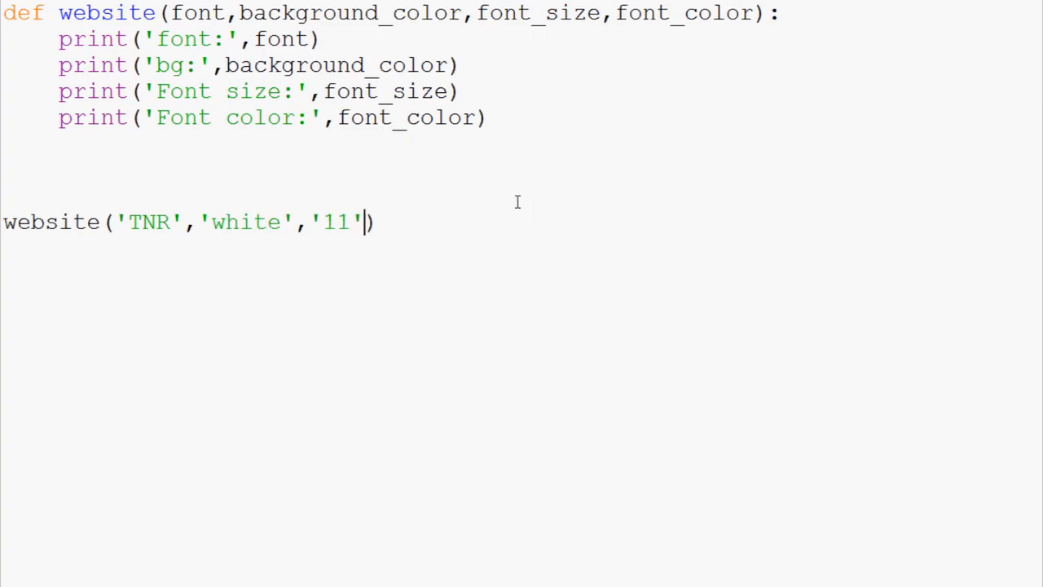
{"action": "type", "text": ",''"}
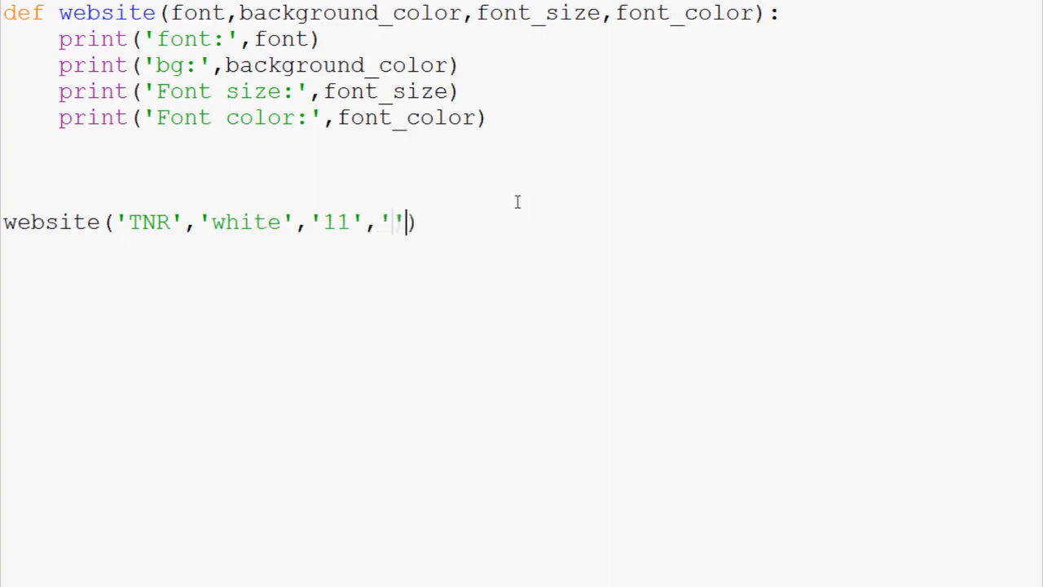
{"action": "type", "text": "W"}
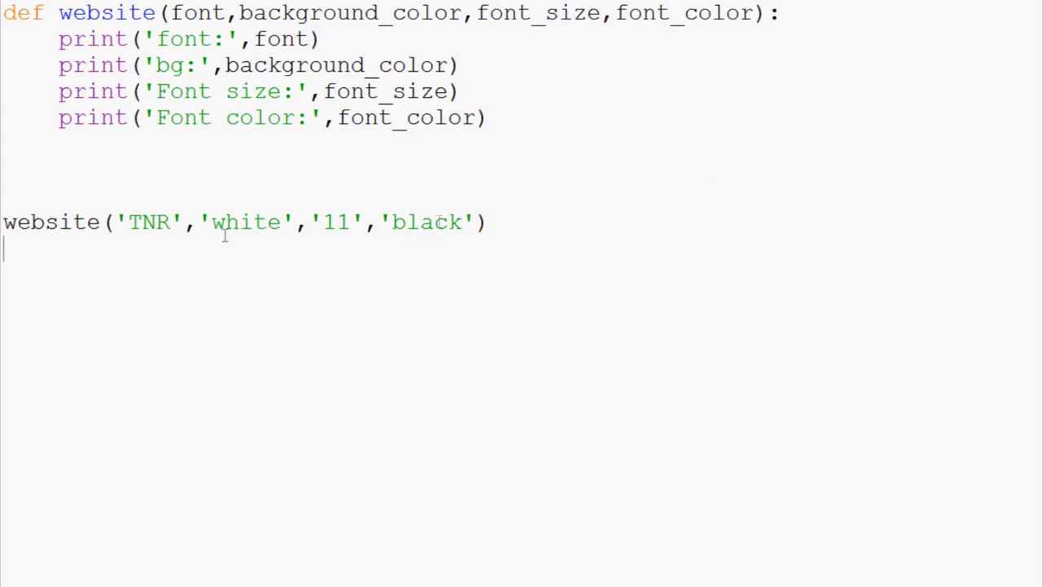
{"action": "left_click_drag", "start_coordinate": [117, 221], "coordinate": [473, 221]}
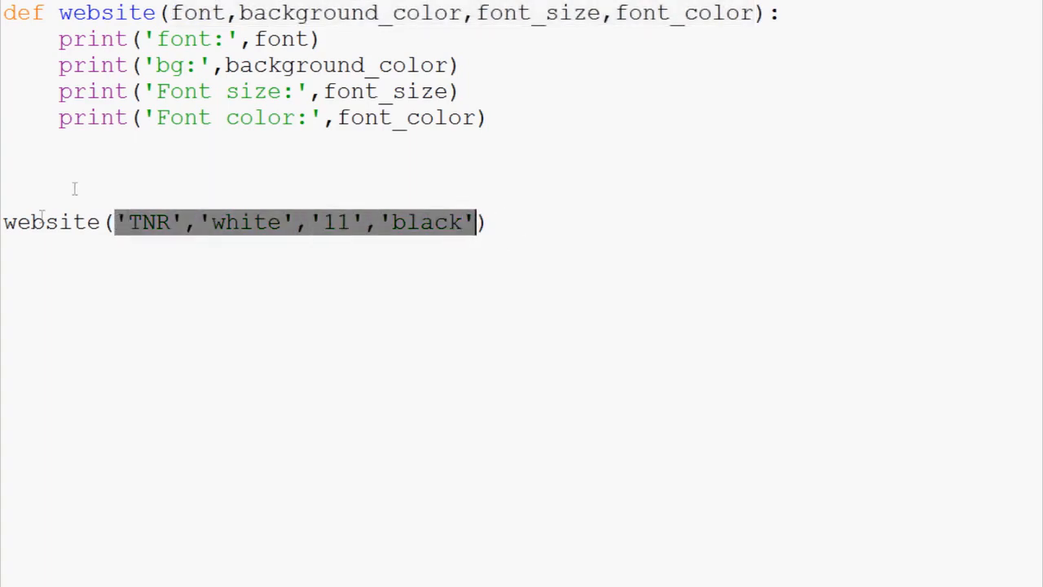
{"action": "left_click", "coordinate": [544, 221]}
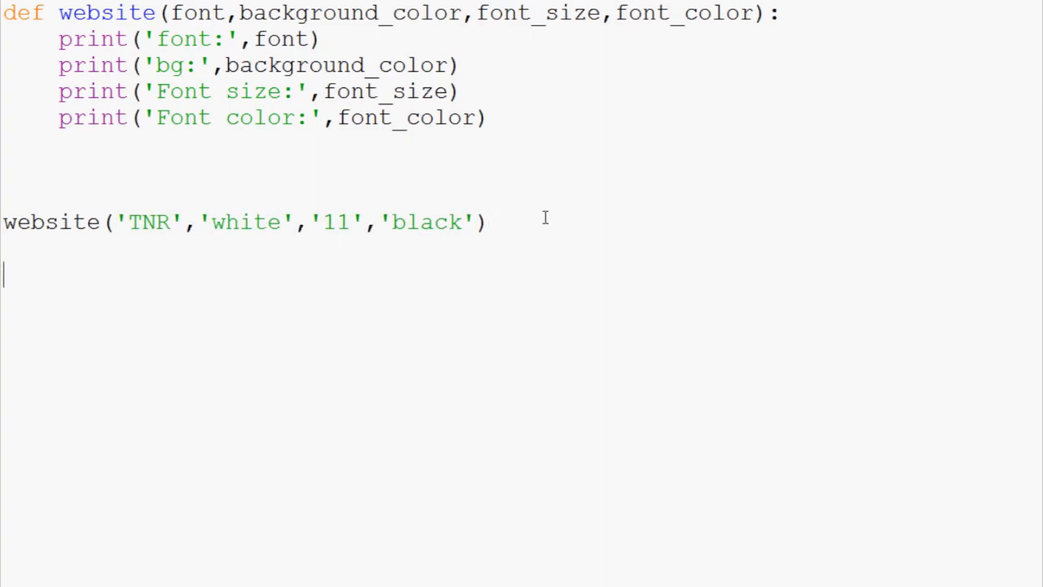
Add a second call website('black','TNR','white','11'), comment out the first, and run it
{"action": "type", "text": "website('TNR','white','11','black"}
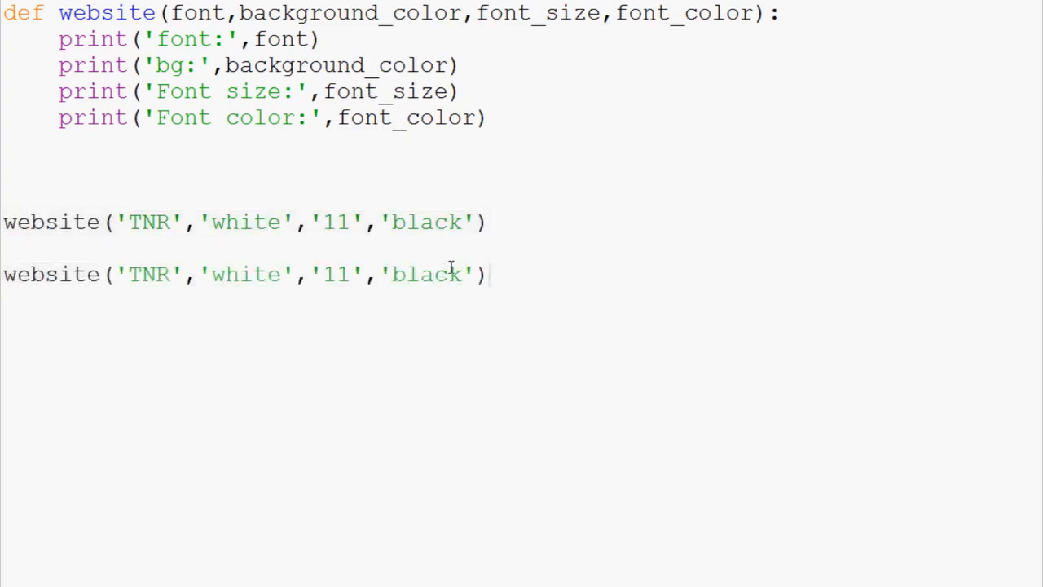
{"action": "key", "text": "BackSpace"}
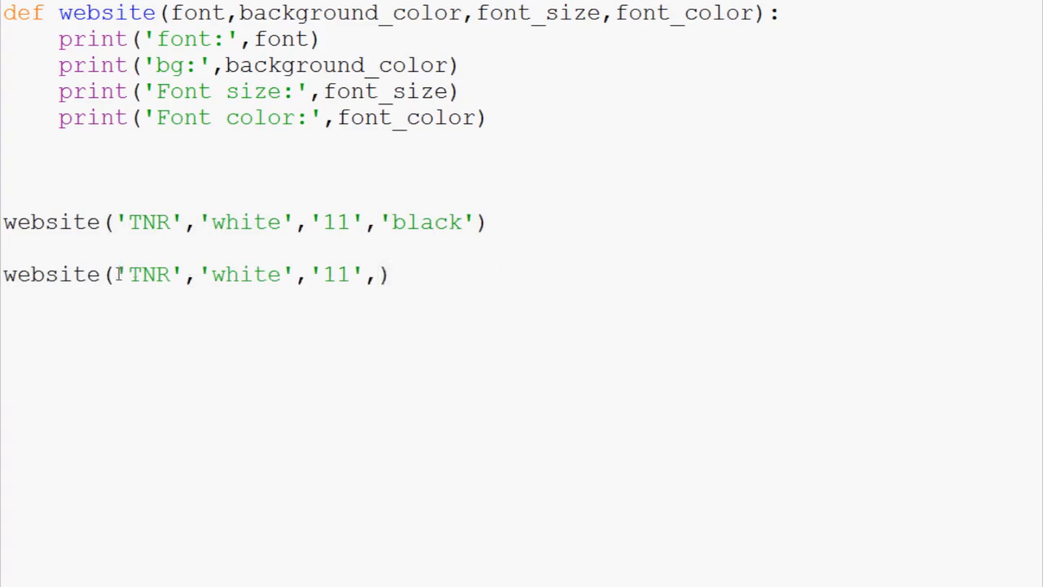
{"action": "type", "text": "'black',"}
{"action": "left_click", "coordinate": [244, 222]}
{"action": "type", "text": "#"}
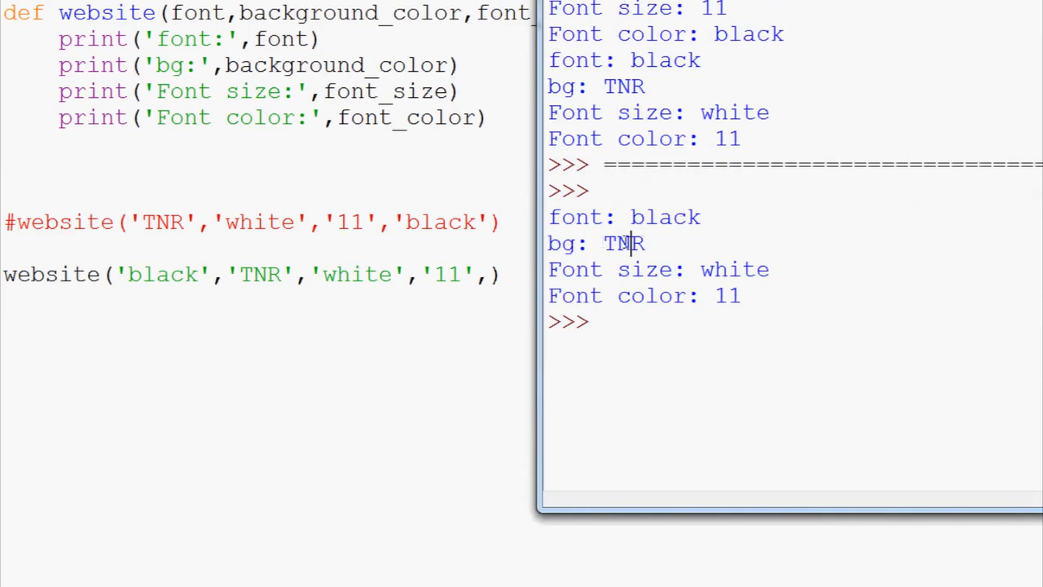
{"action": "double_click", "coordinate": [720, 297]}
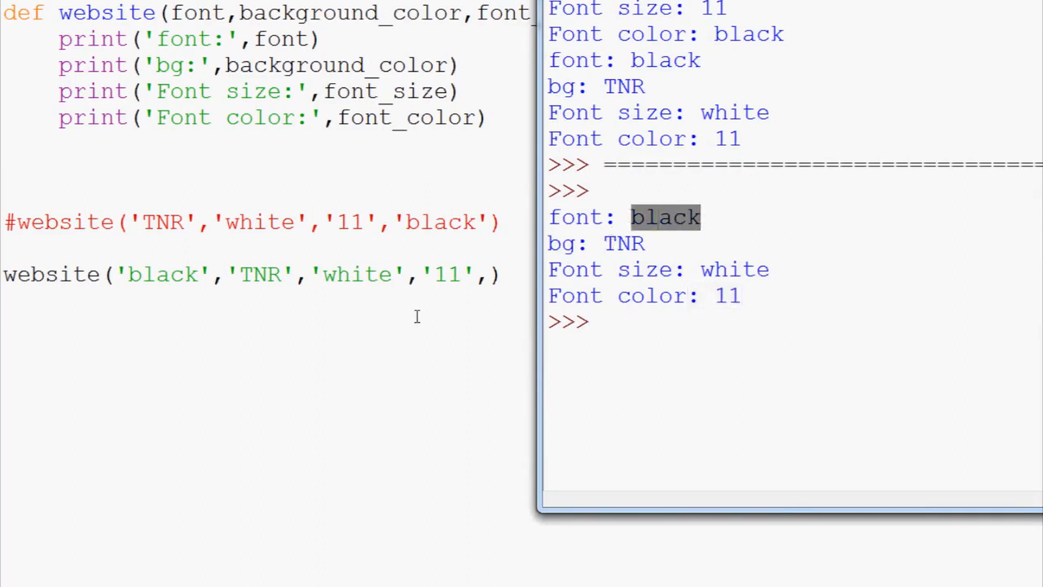
{"action": "mouse_move", "coordinate": [479, 301]}
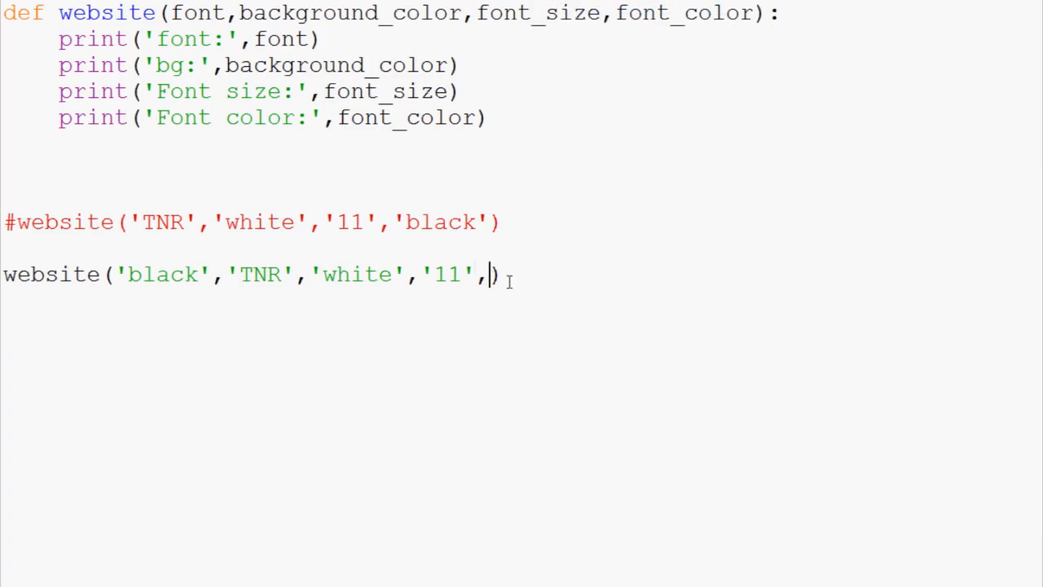
Rewrite the first two arguments as font_color='black' and font='TNR'
{"action": "key", "text": "Backspace"}
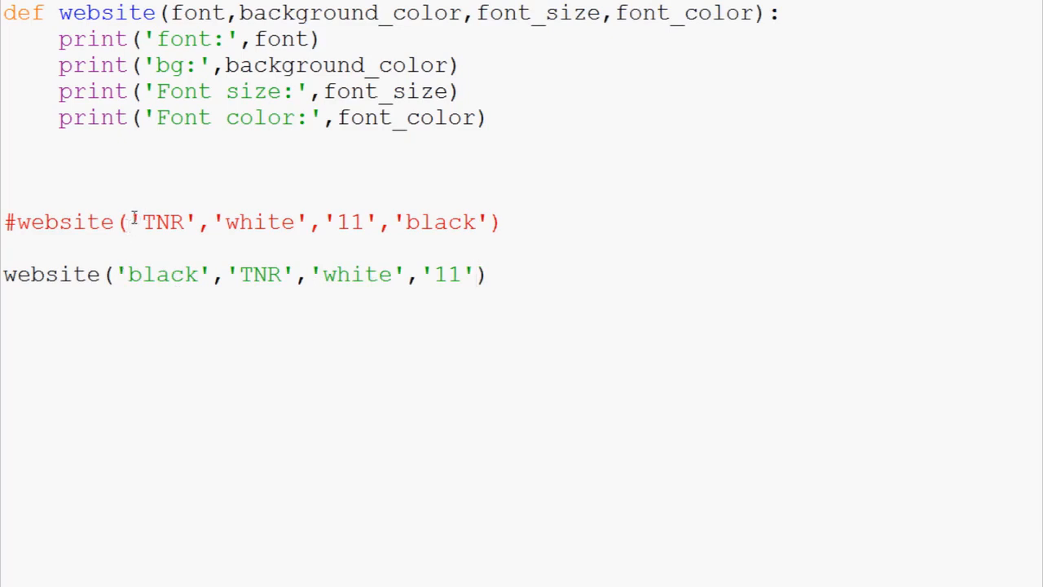
{"action": "left_click_drag", "start_coordinate": [131, 221], "coordinate": [481, 222]}
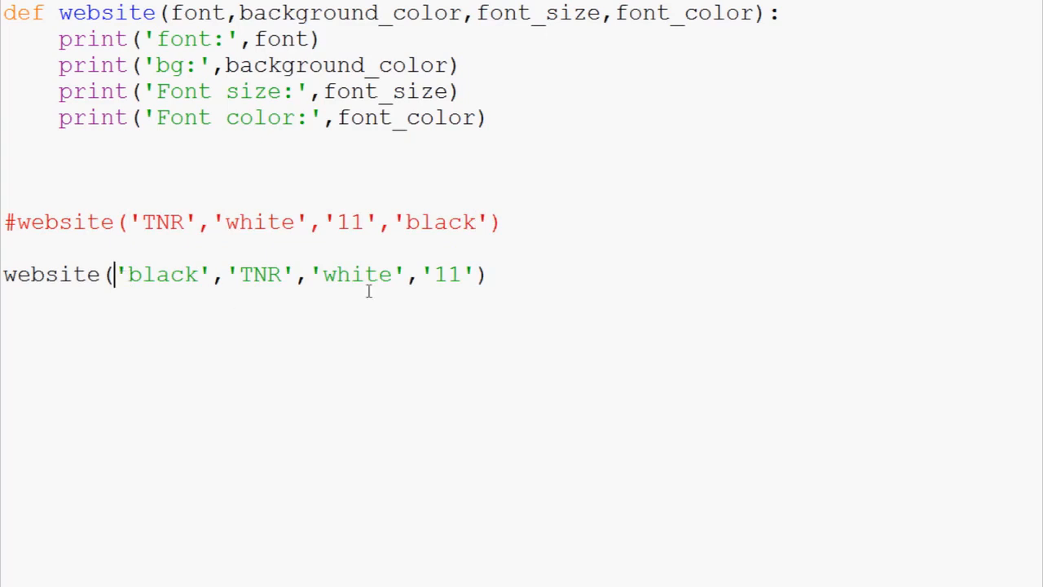
{"action": "type", "text": "font_color"}
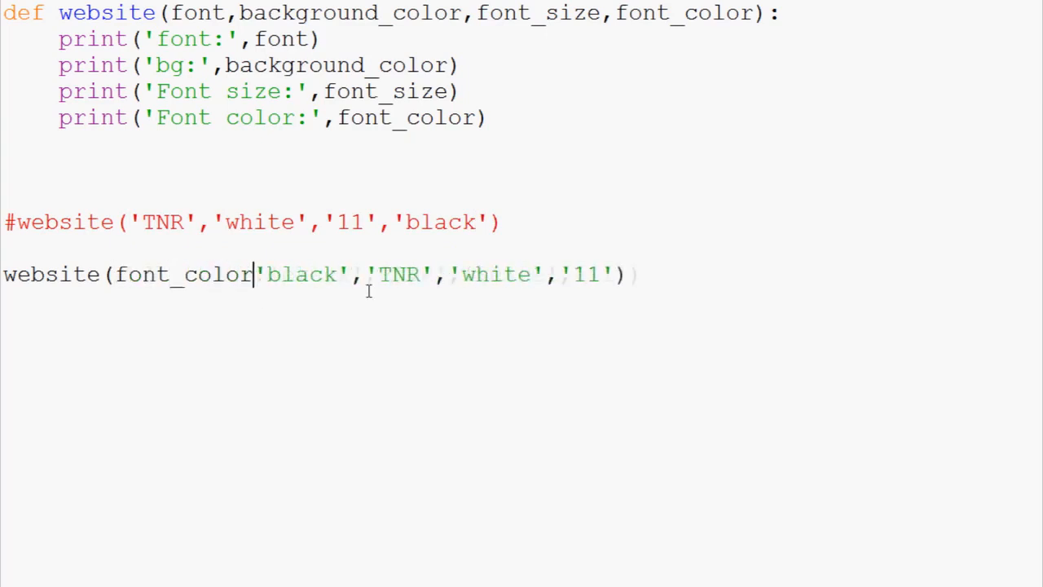
{"action": "type", "text": "="}
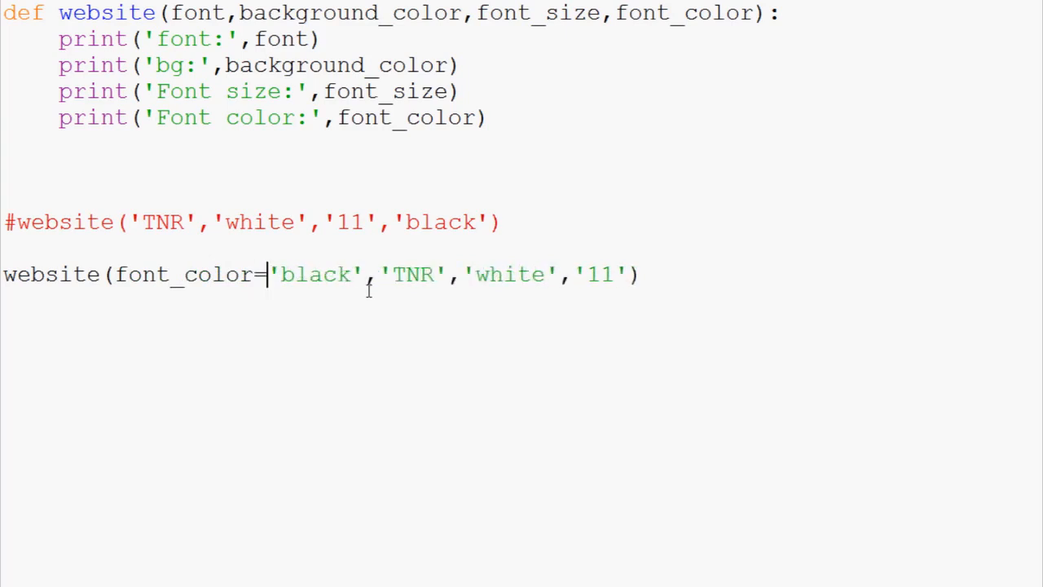
{"action": "mouse_move", "coordinate": [587, 247]}
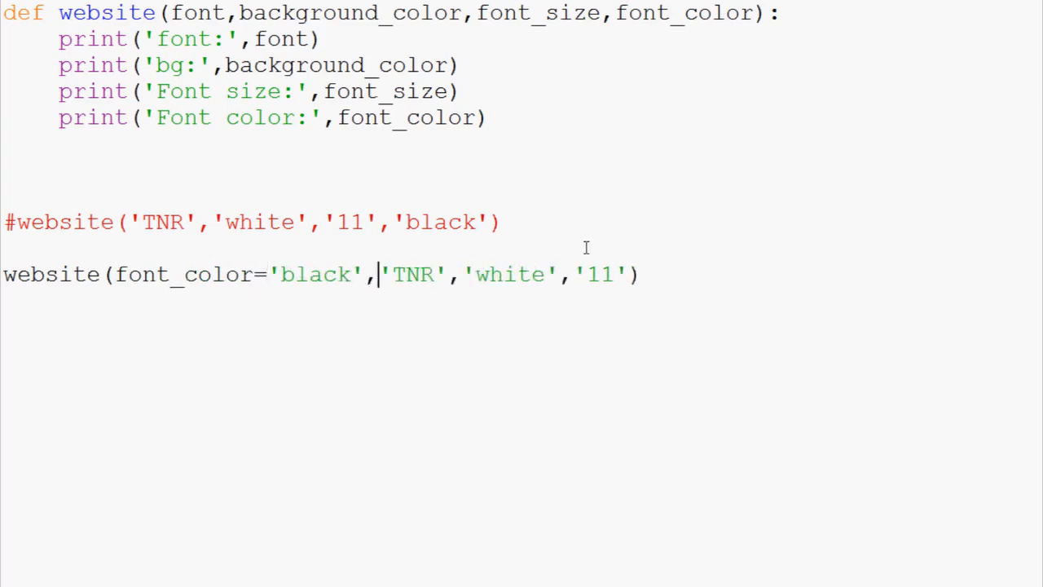
{"action": "type", "text": "font="}
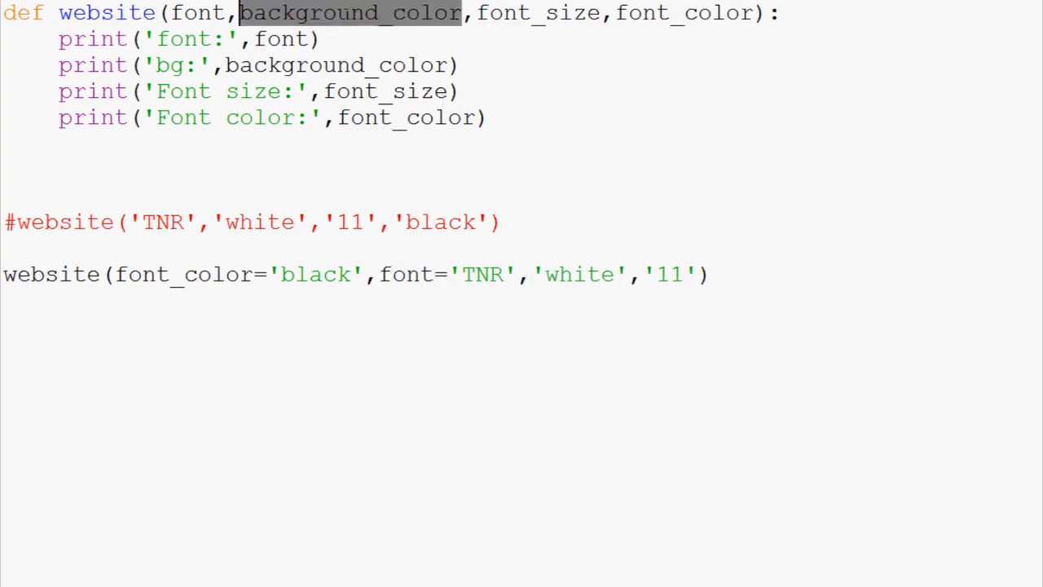
Rewrite the remaining arguments as background_color='white' and font_size='11' on separate lines
{"action": "type", "text": "background_color"}
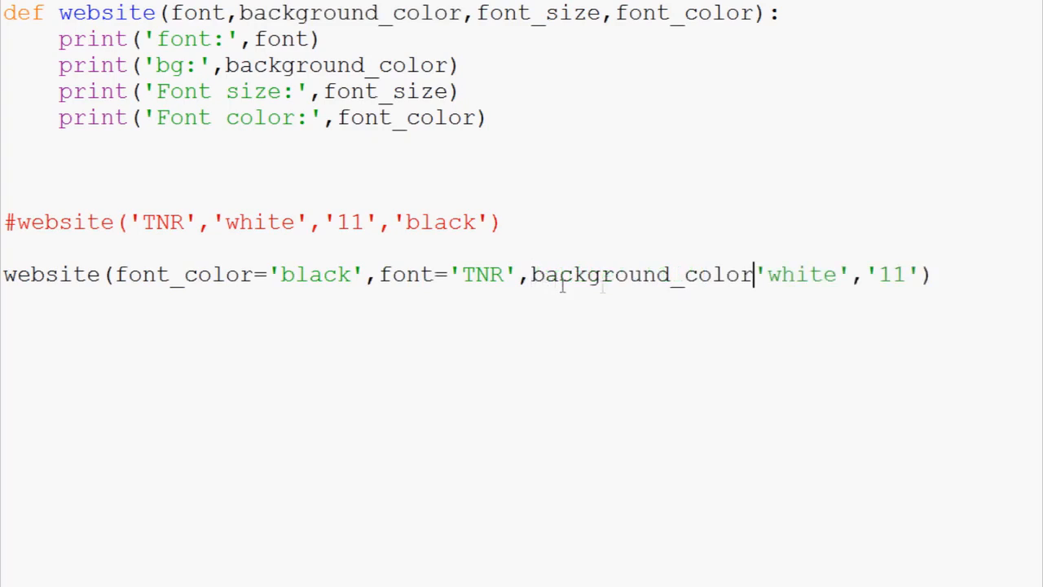
{"action": "type", "text": "="}
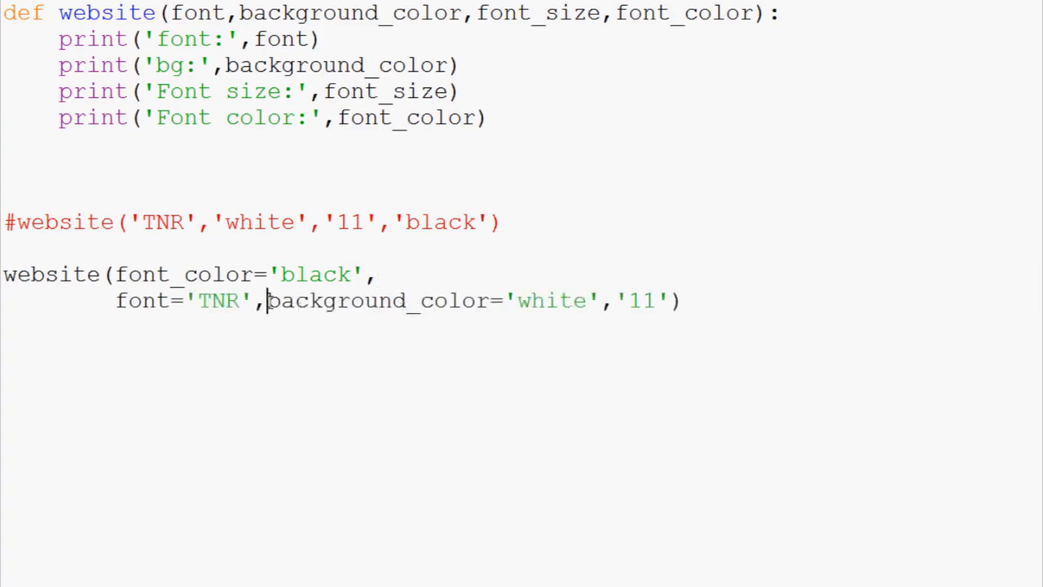
{"action": "key", "text": "Enter"}
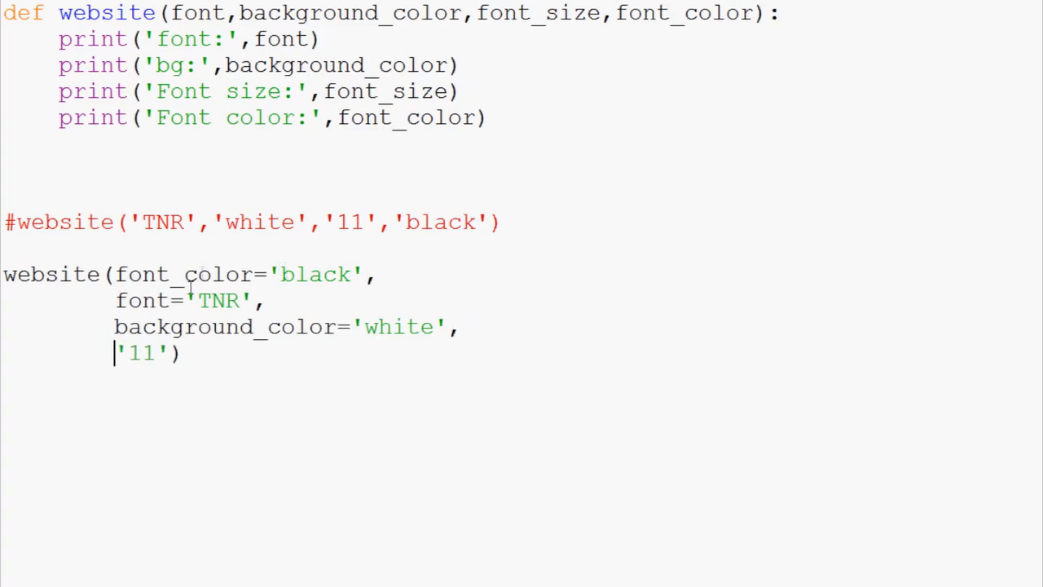
{"action": "mouse_move", "coordinate": [567, 24]}
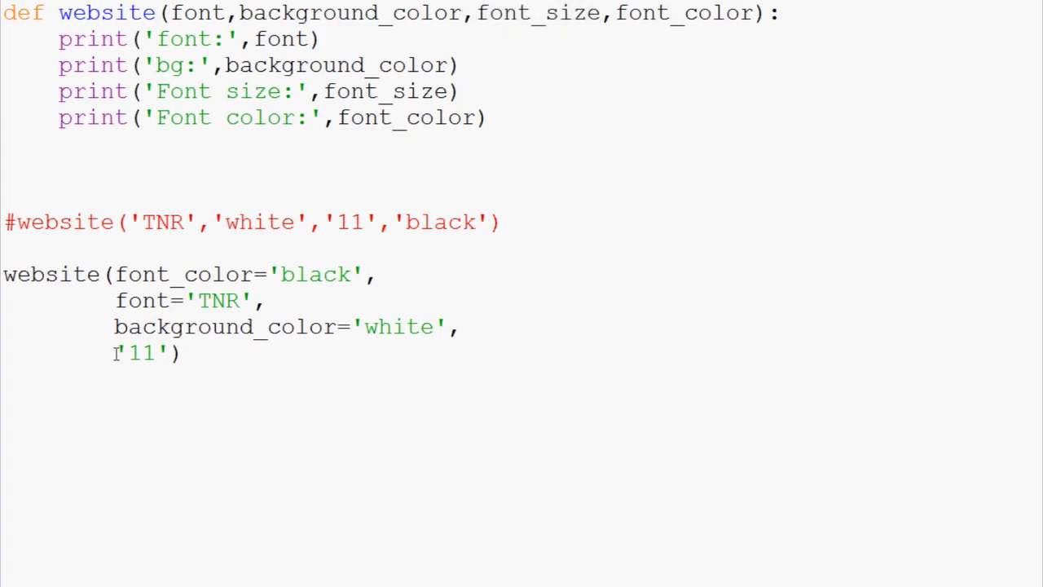
{"action": "type", "text": "font_size="}
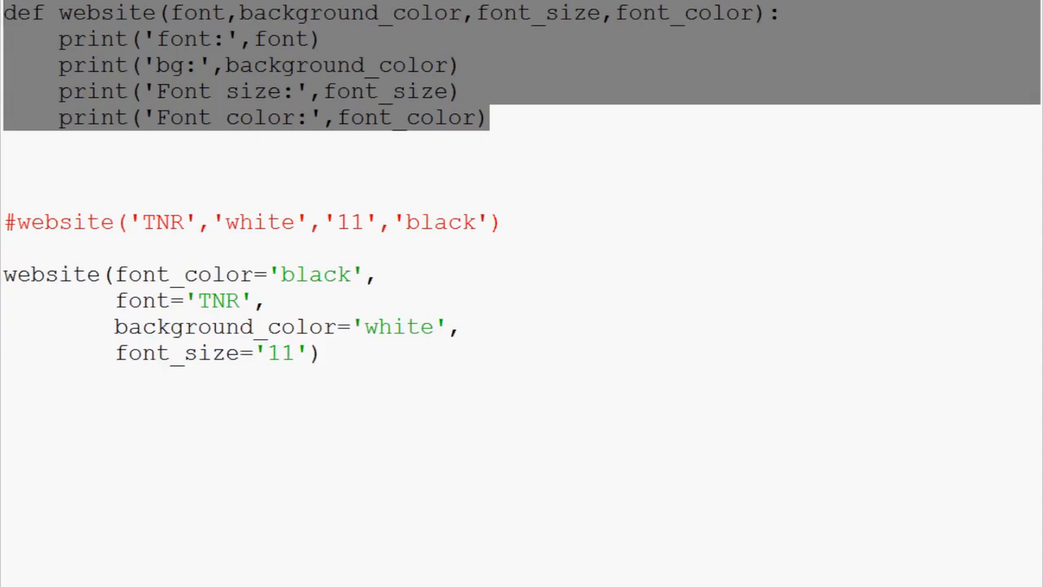
{"action": "mouse_move", "coordinate": [835, 494]}
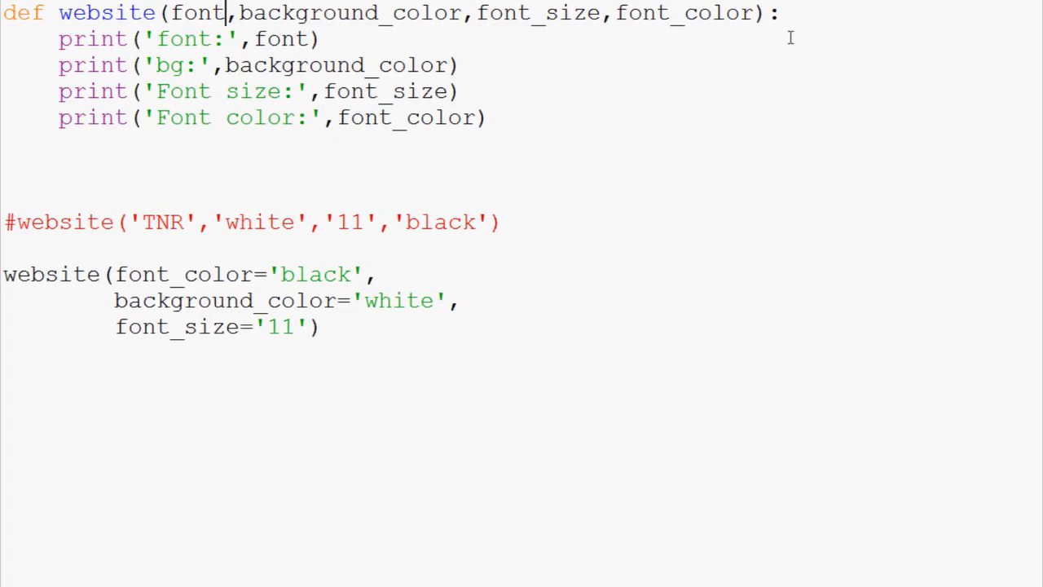
Give font the default 'TNR' and background_color 'white', splitting parameters onto lines
{"action": "type", "text": "="}
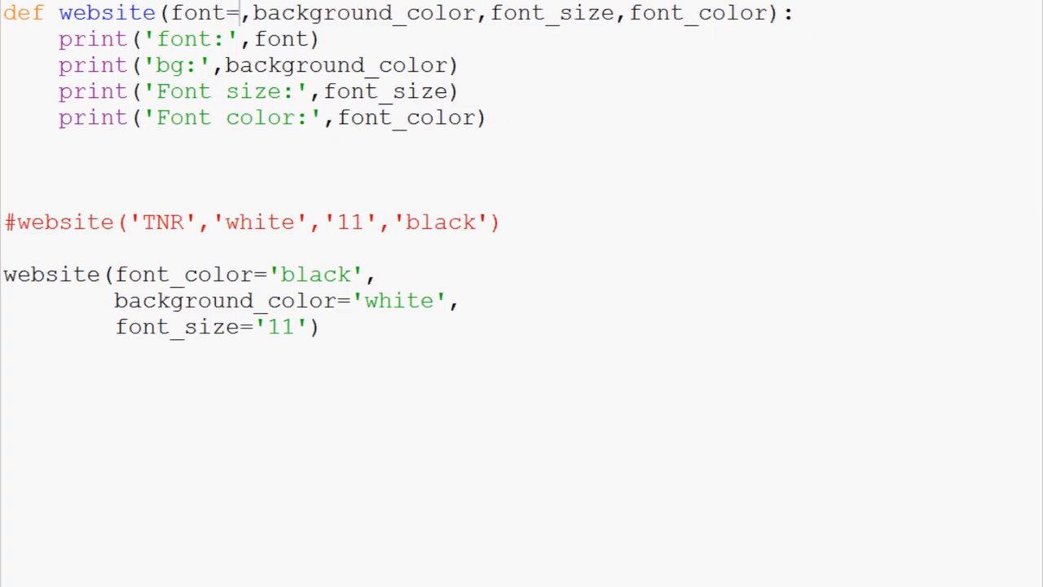
{"action": "type", "text": "''"}
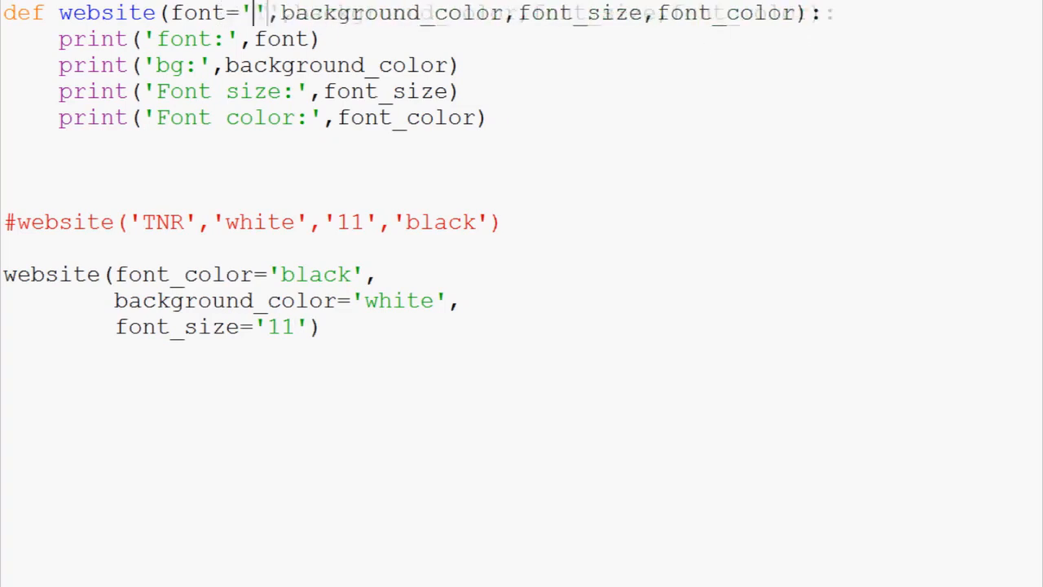
{"action": "type", "text": "TNR"}
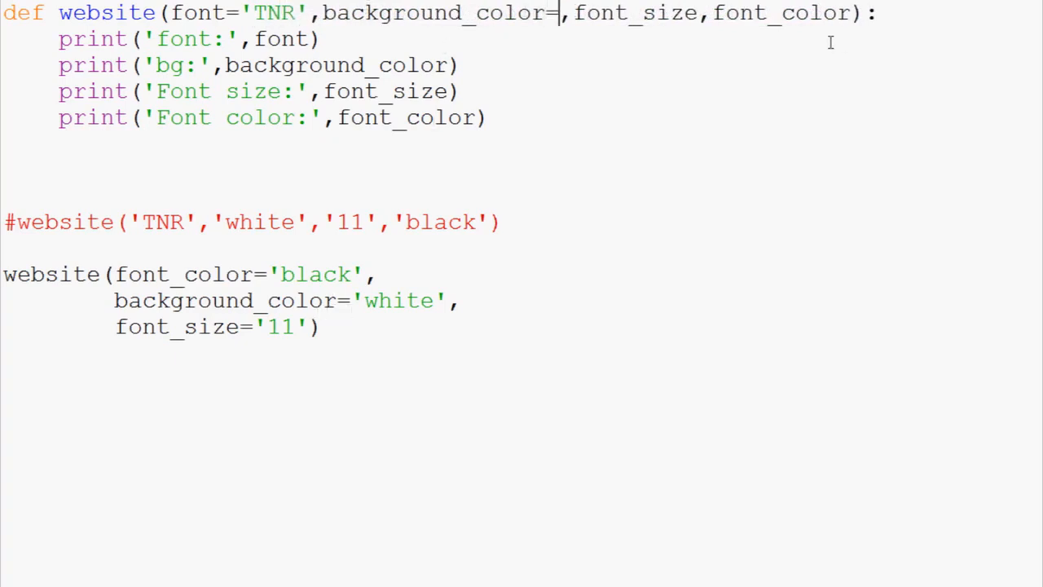
{"action": "type", "text": "'whit'"}
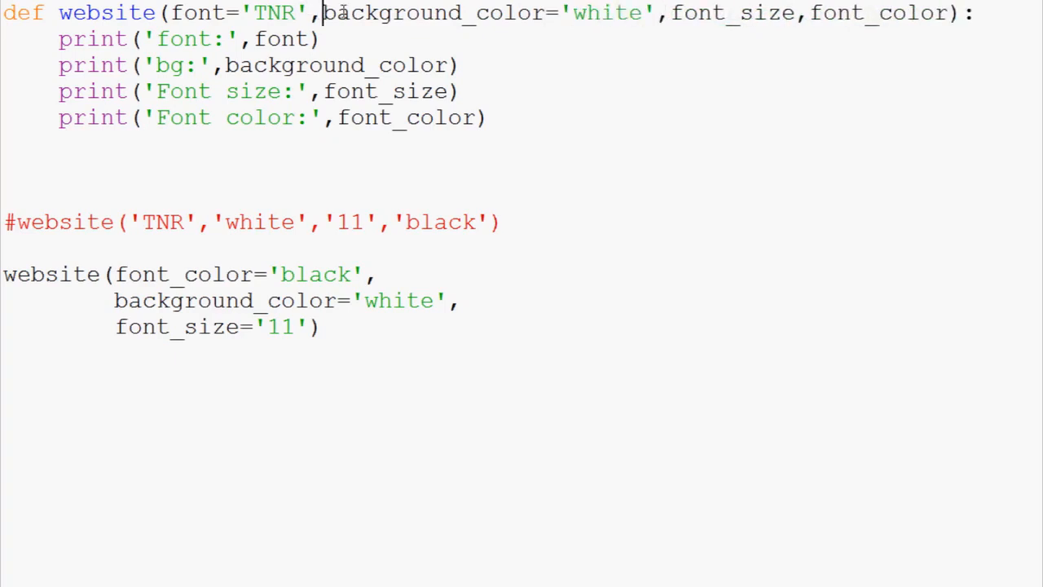
{"action": "key", "text": "Enter"}
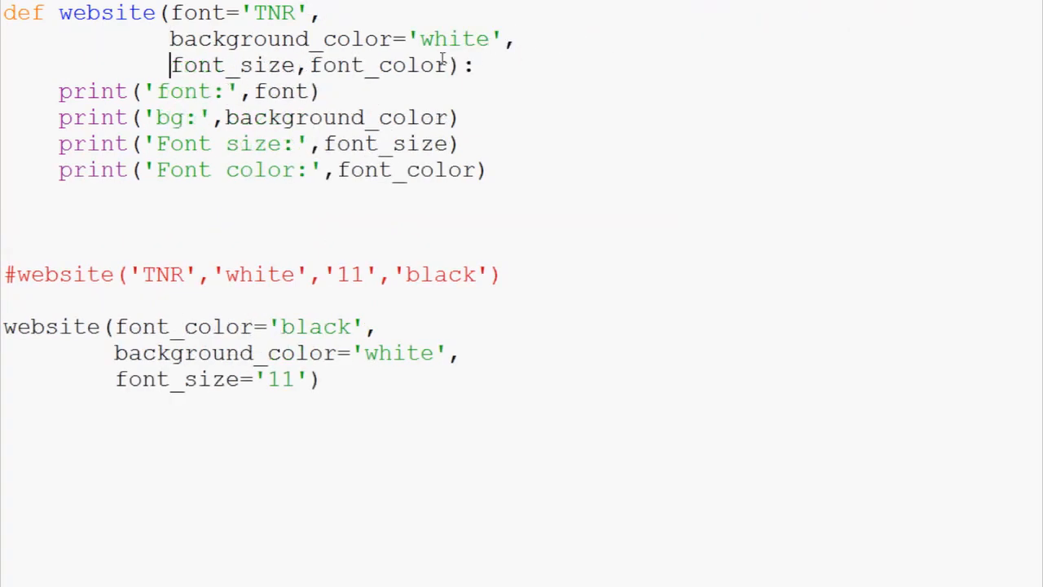
{"action": "key", "text": "Return"}
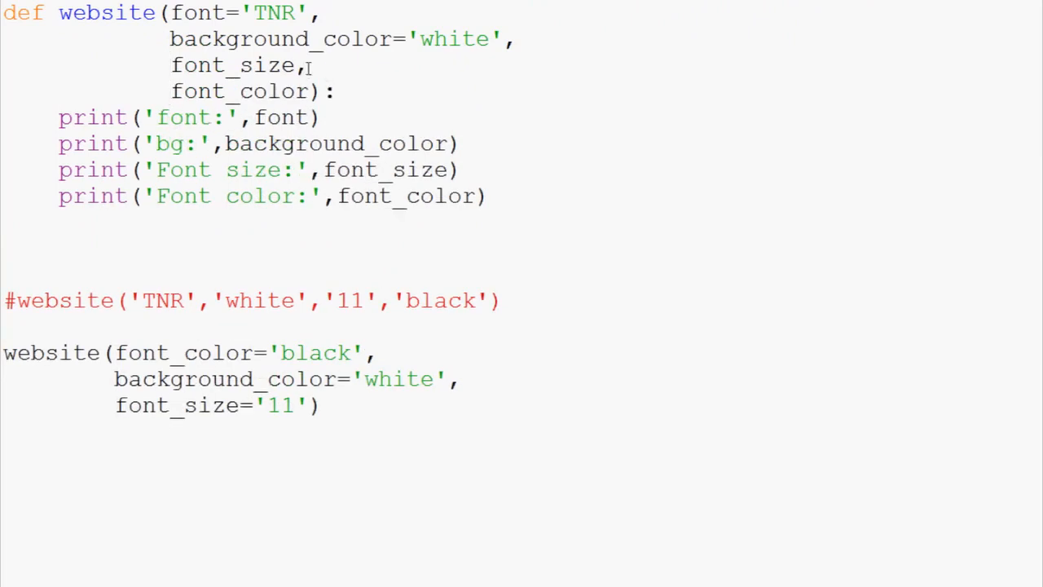
Give font_size default 11 and font_color 'black', then add a bare website() call
{"action": "type", "text": "=11"}
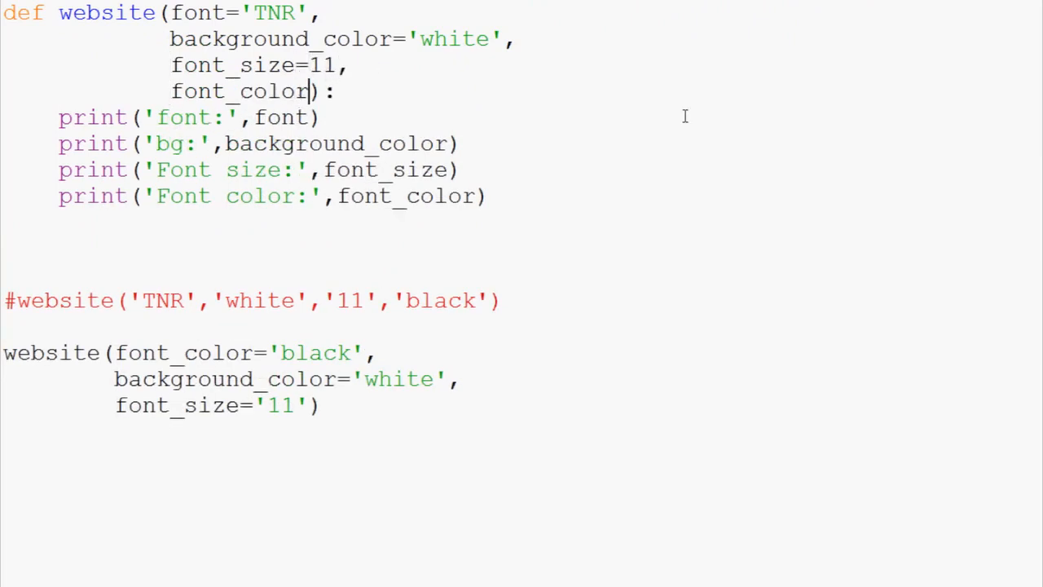
{"action": "type", "text": "=''"}
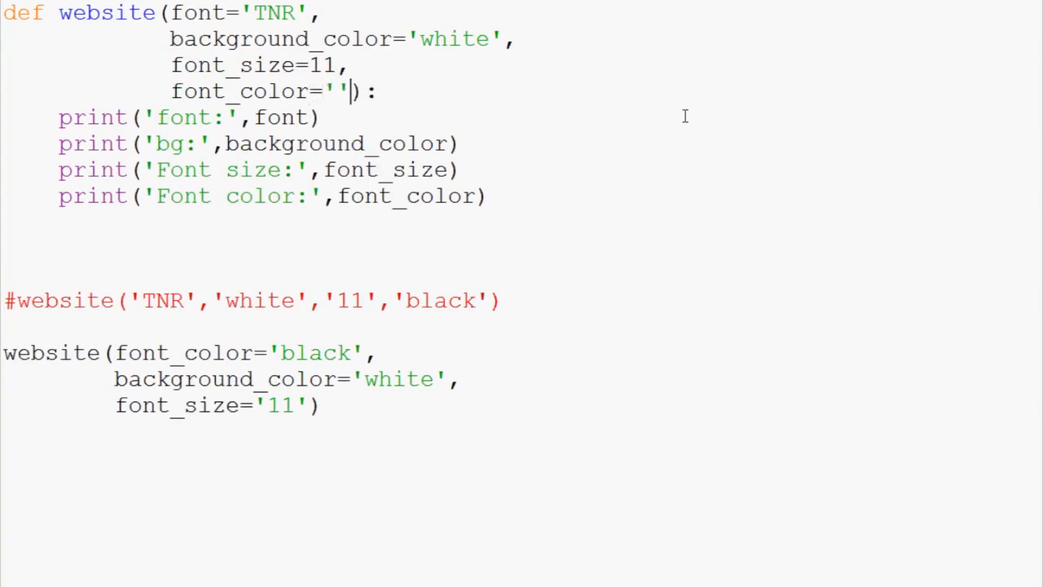
{"action": "type", "text": "black"}
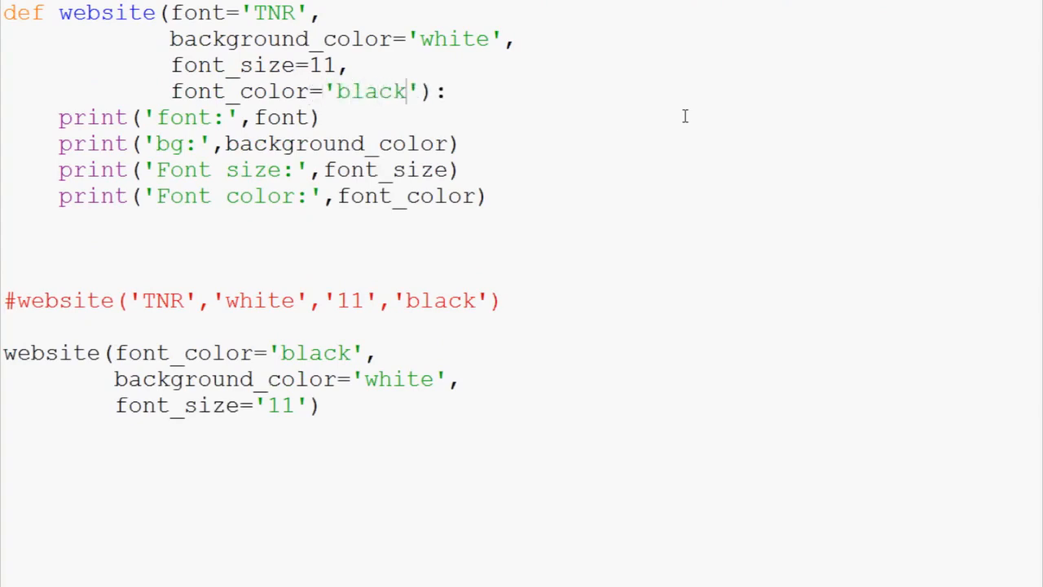
{"action": "key", "text": "Return"}
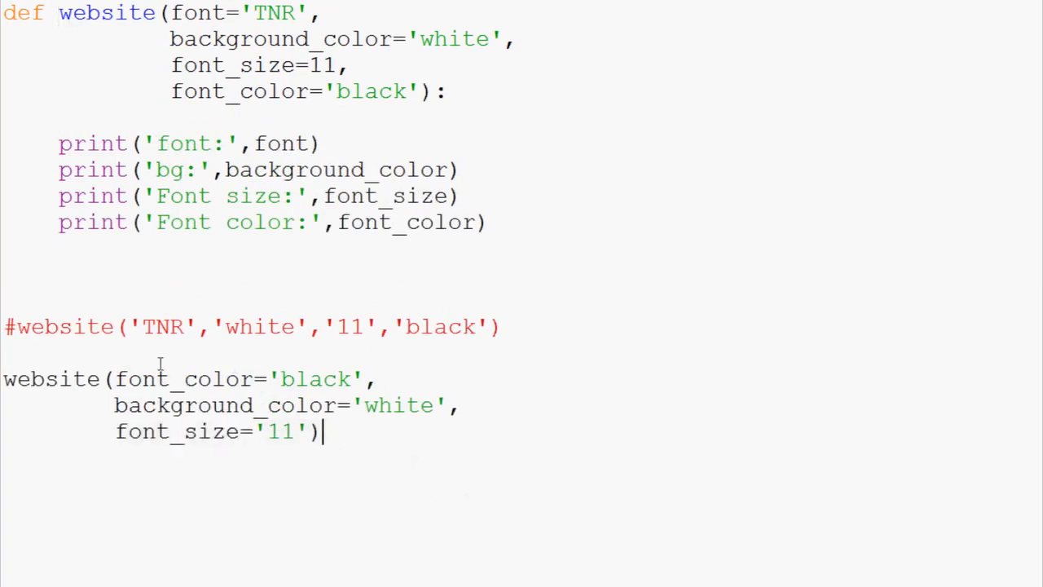
{"action": "key", "text": "Return"}
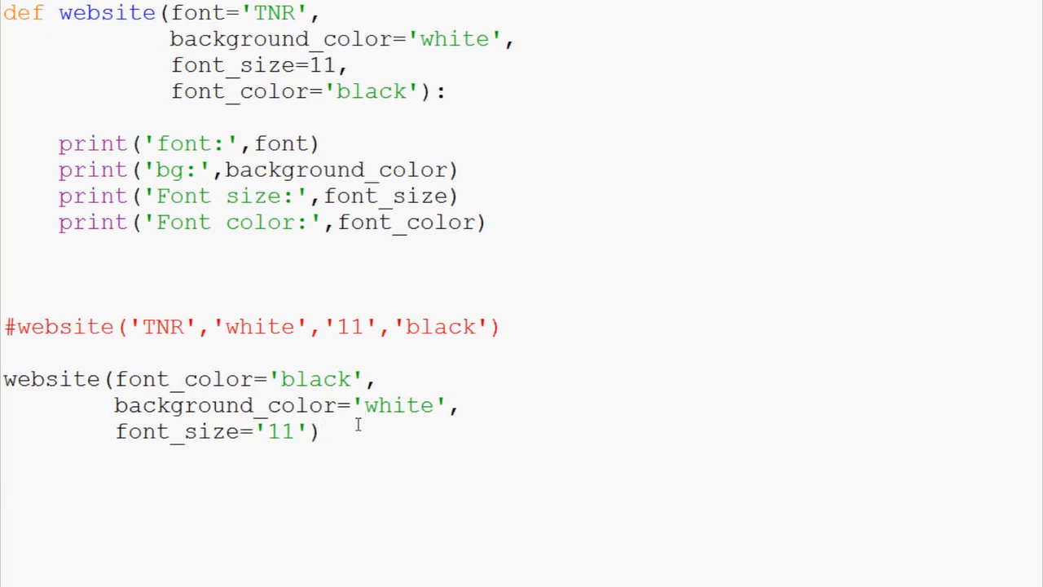
{"action": "type", "text": "website()"}
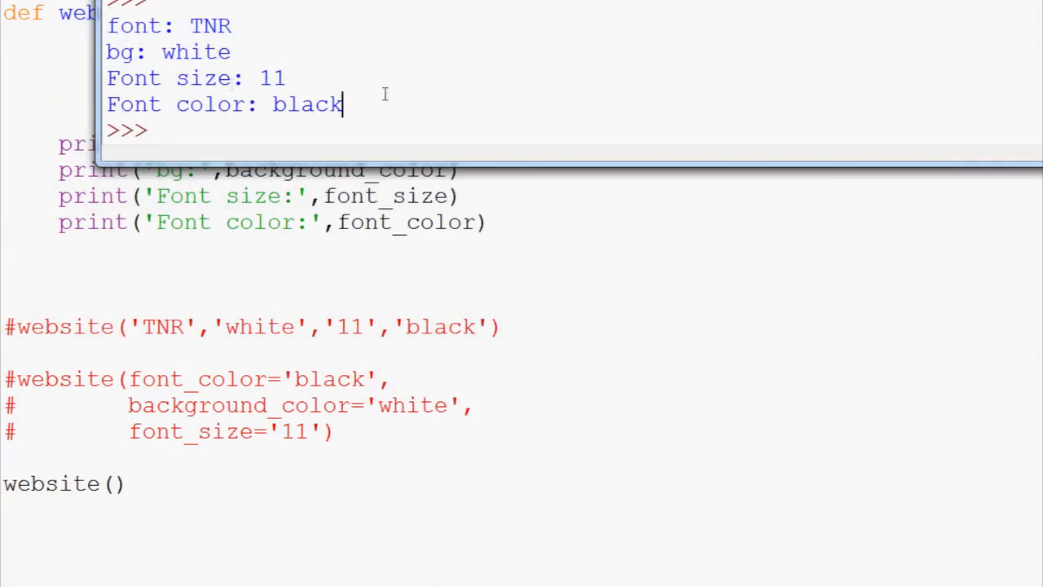
Highlight the font color value printed by the bare website() run
{"action": "double_click", "coordinate": [167, 26]}
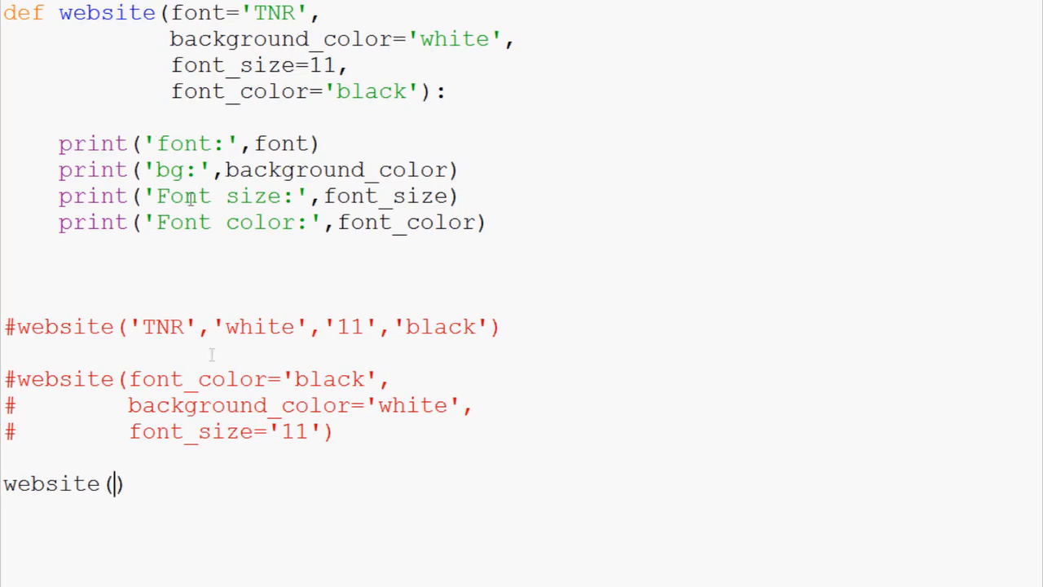
{"action": "mouse_move", "coordinate": [1036, 246]}
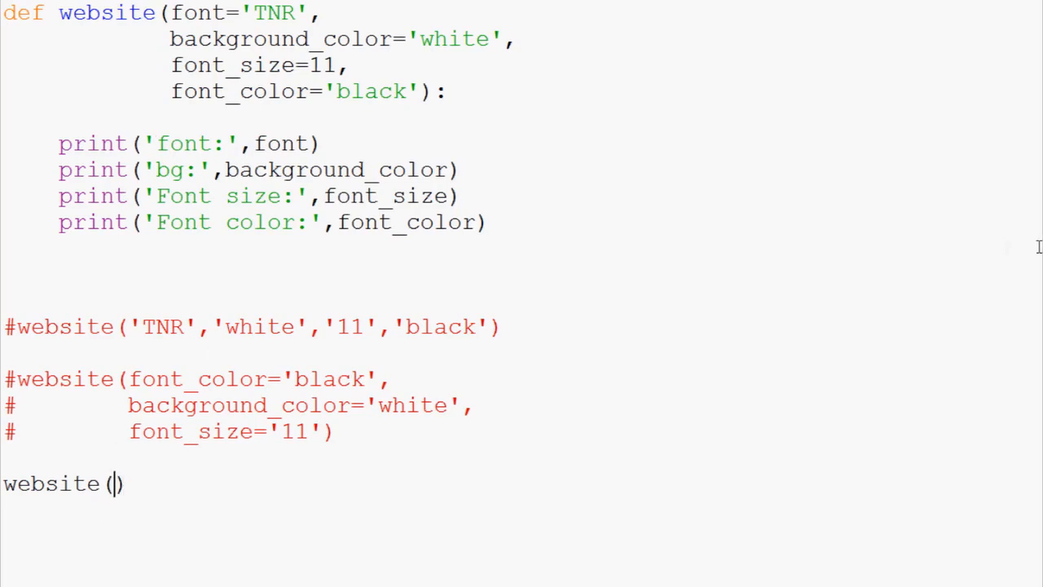
Call website(background_color = 'grey'), run it, and check the printed bg: grey
{"action": "type", "text": "background"}
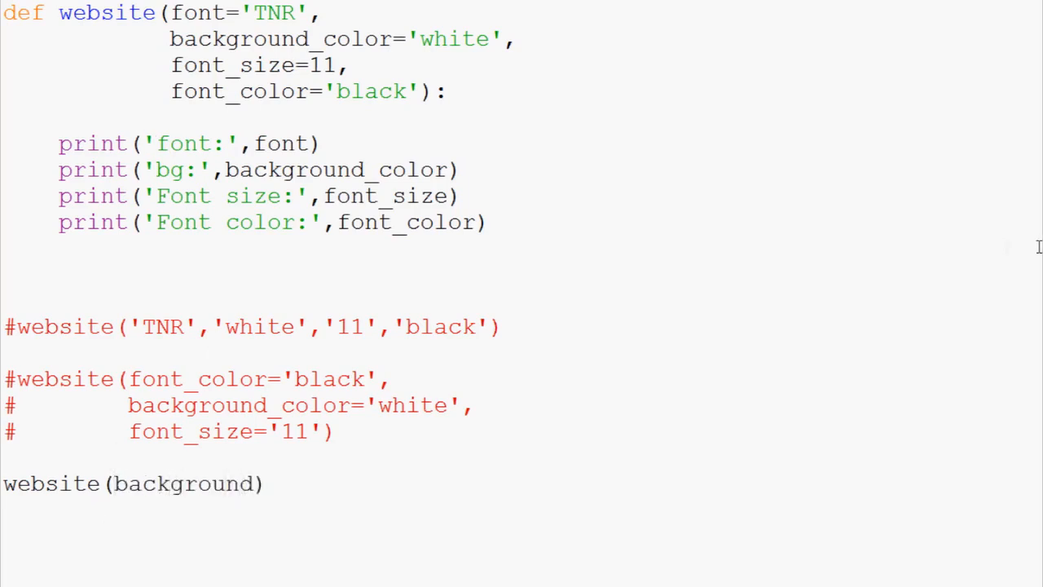
{"action": "type", "text": "_"}
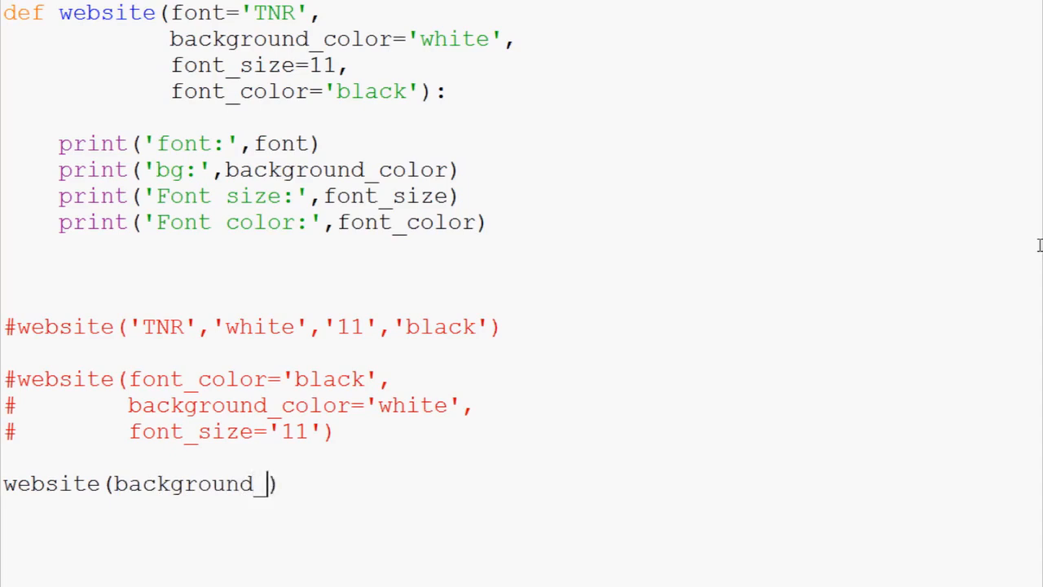
{"action": "type", "text": "color ="}
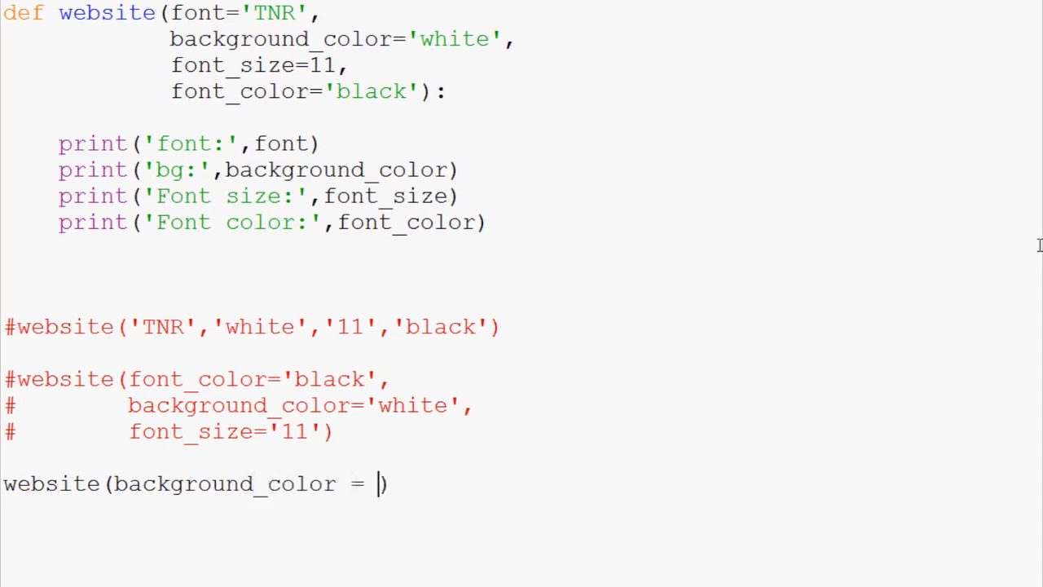
{"action": "type", "text": "'grey'"}
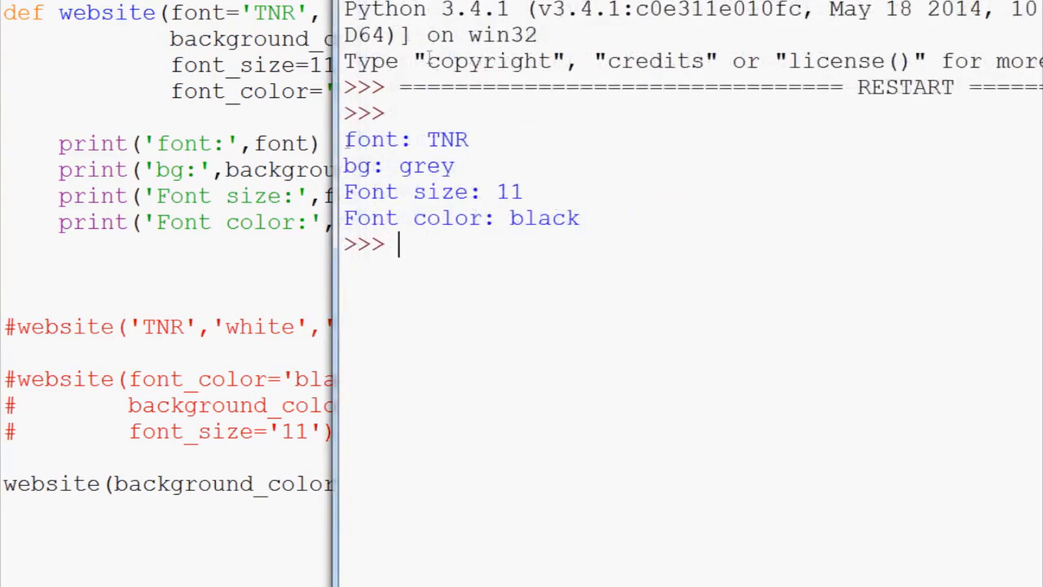
{"action": "mouse_move", "coordinate": [580, 132]}
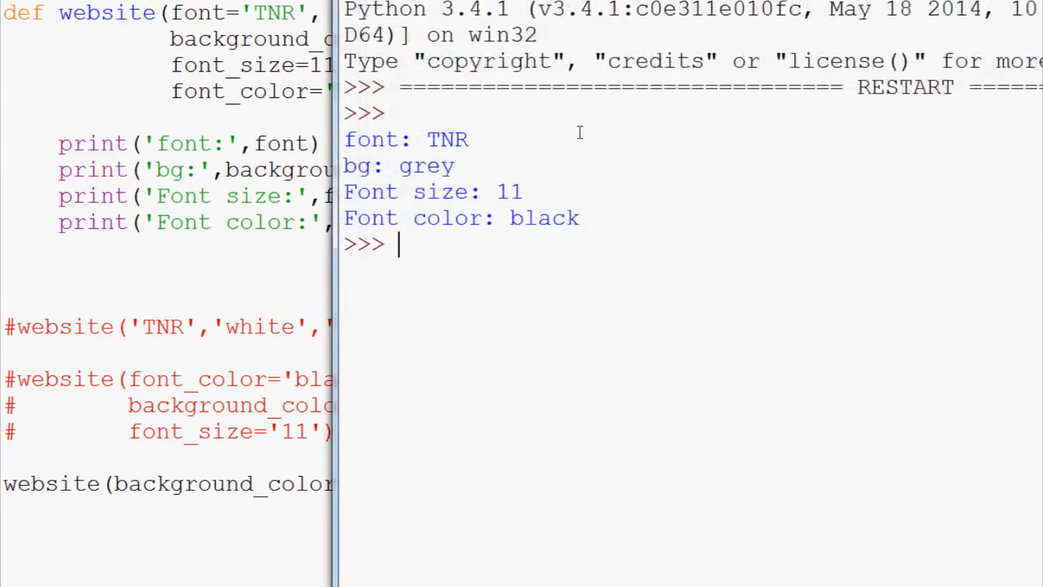
{"action": "double_click", "coordinate": [400, 166]}
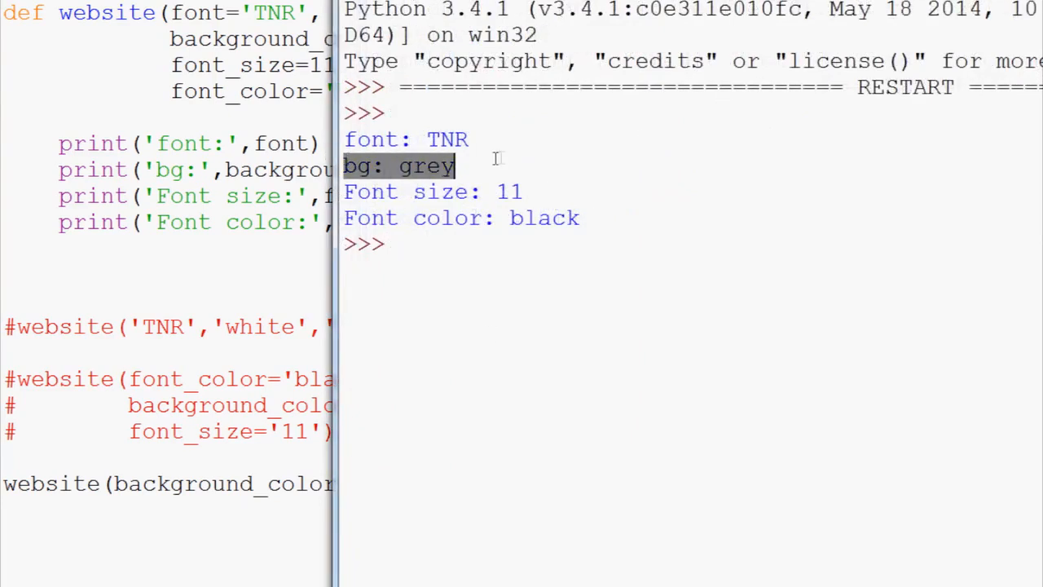
{"action": "mouse_move", "coordinate": [704, 260]}
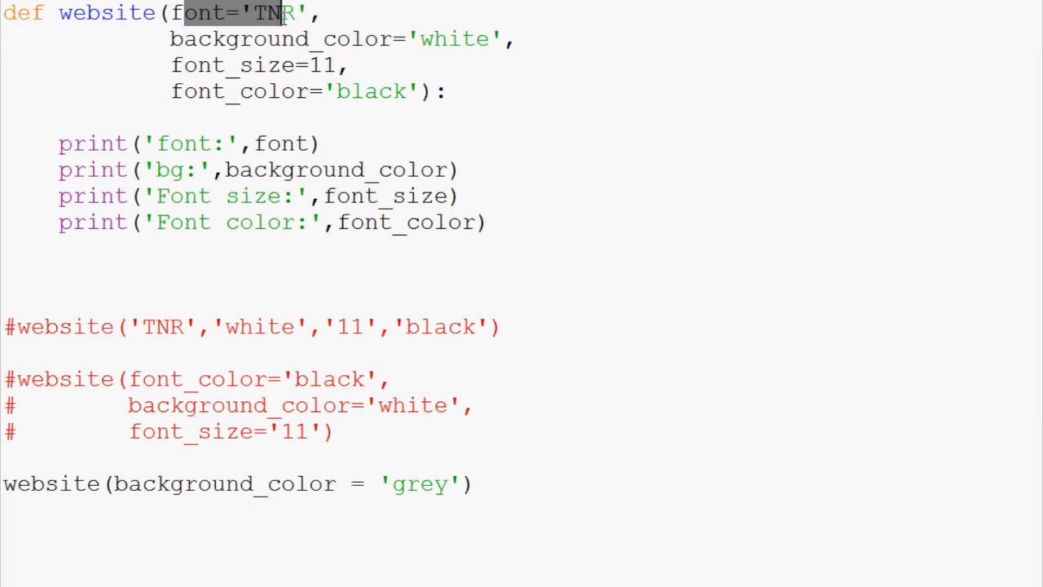
{"action": "mouse_move", "coordinate": [734, 353]}
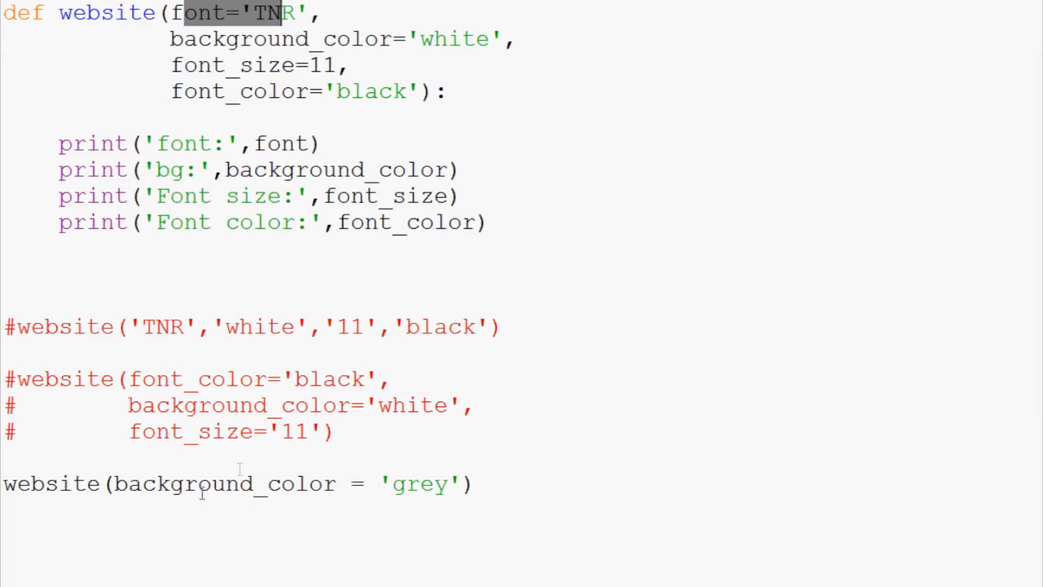
{"action": "double_click", "coordinate": [225, 483]}
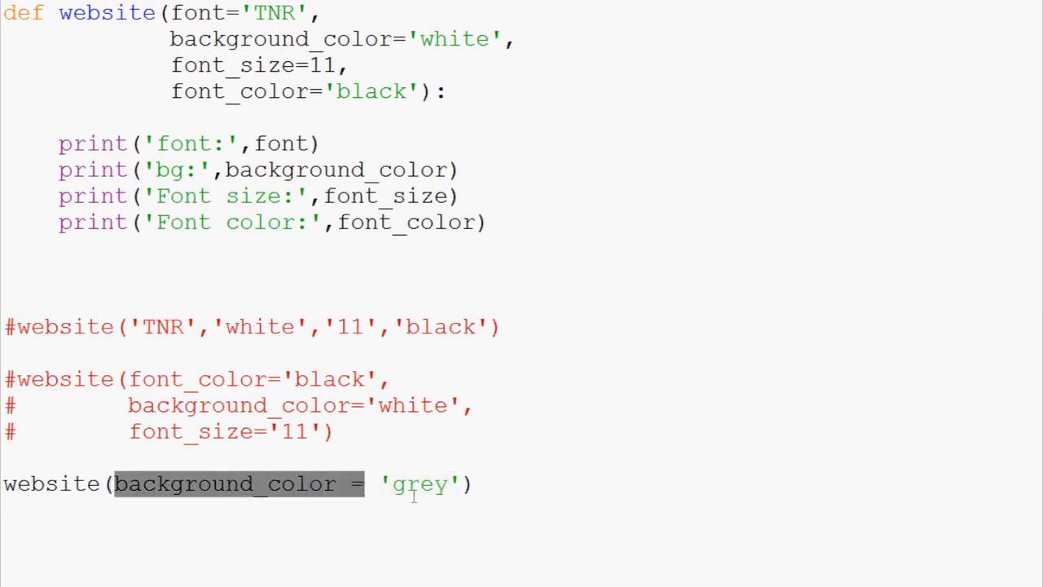
{"action": "left_click", "coordinate": [376, 483]}
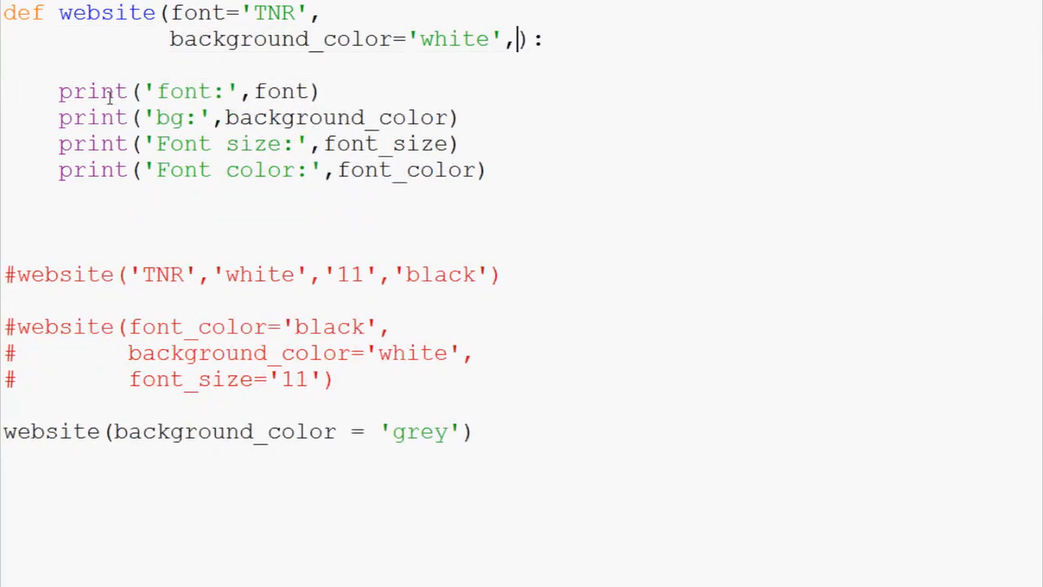
Trim the def to font and background_color, call website('TNR','grey') positionally, and comment out the size and color prints
{"action": "key", "text": "Backspace"}
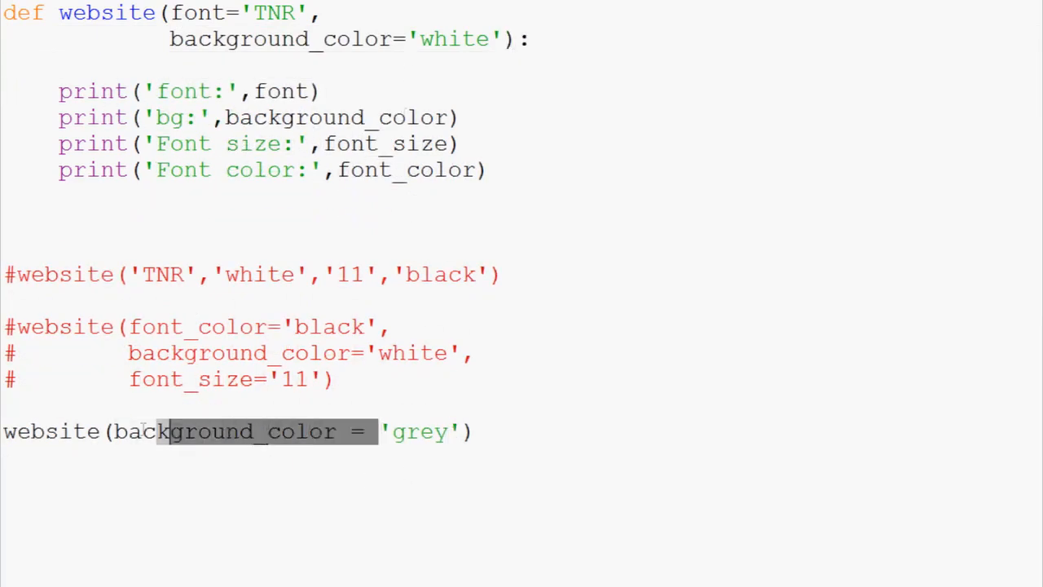
{"action": "type", "text": "TNR','grey')"}
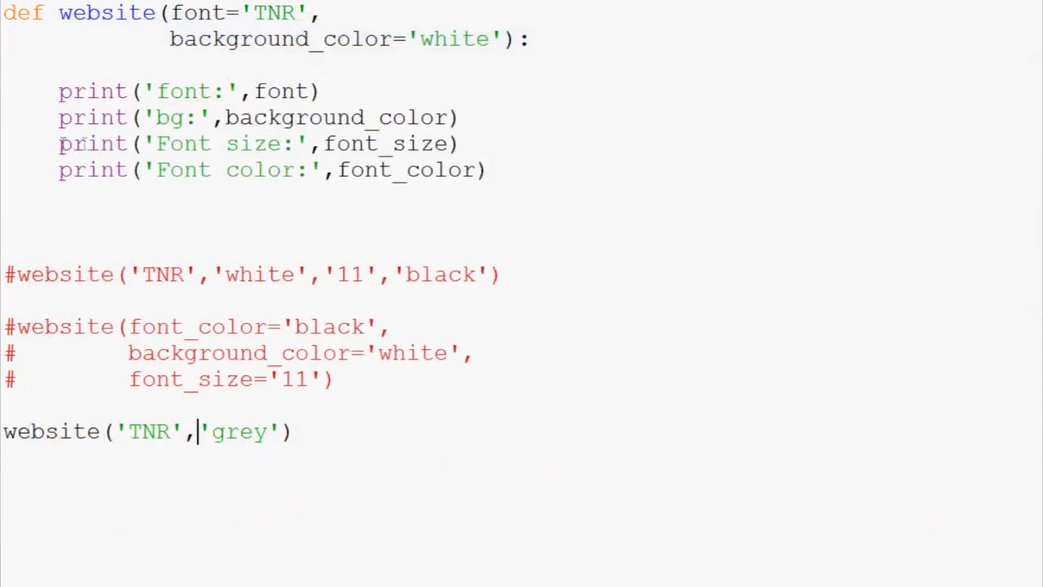
{"action": "mouse_move", "coordinate": [336, 216]}
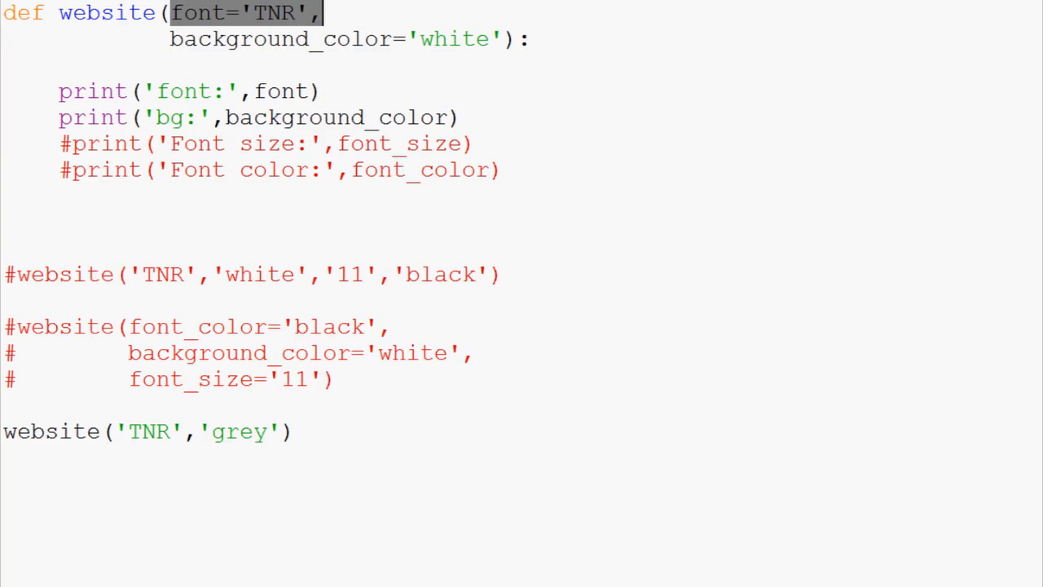
{"action": "mouse_move", "coordinate": [877, 116]}
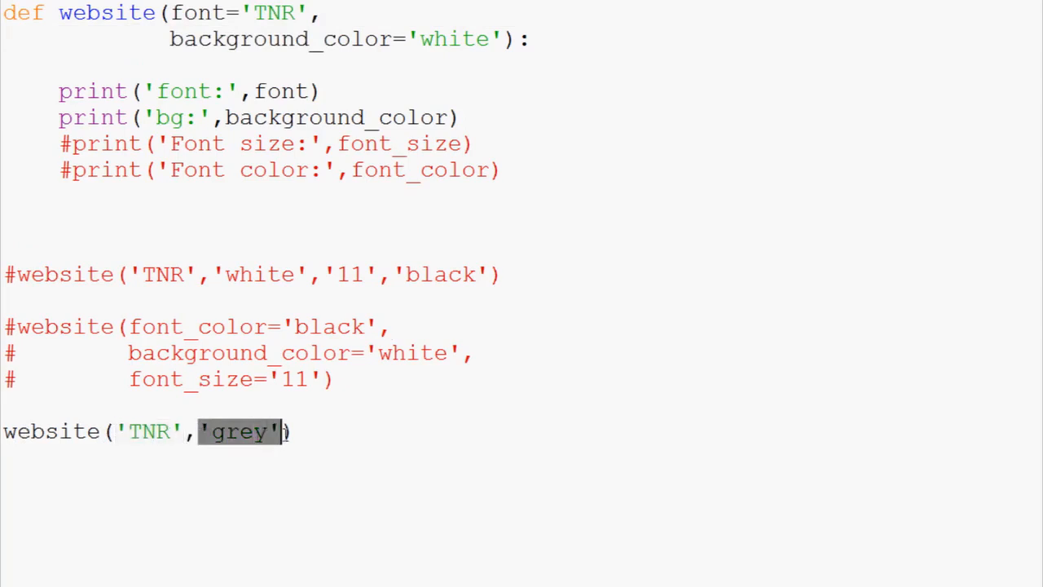
{"action": "double_click", "coordinate": [197, 13]}
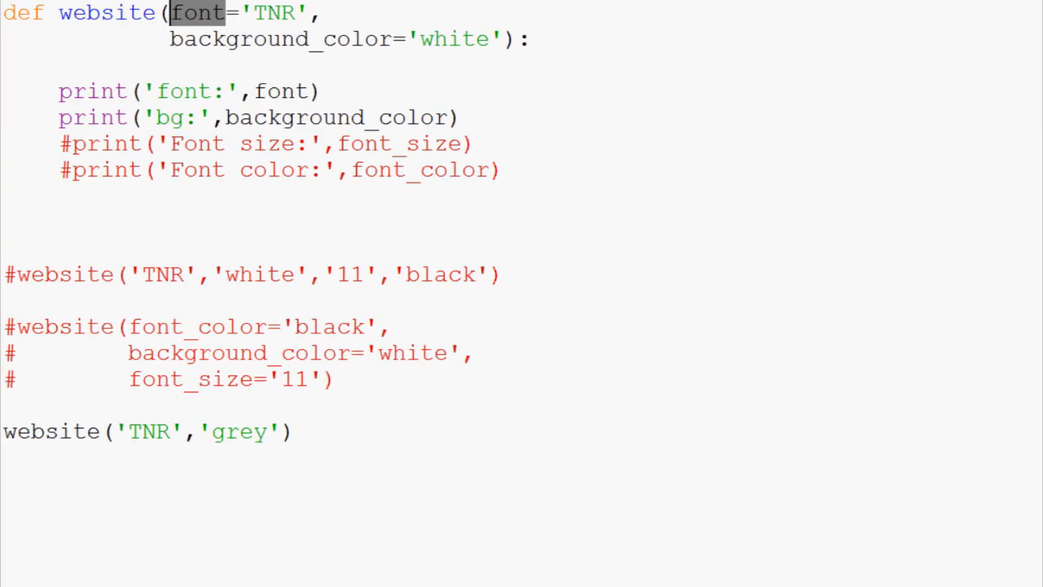
{"action": "left_click", "coordinate": [71, 143]}
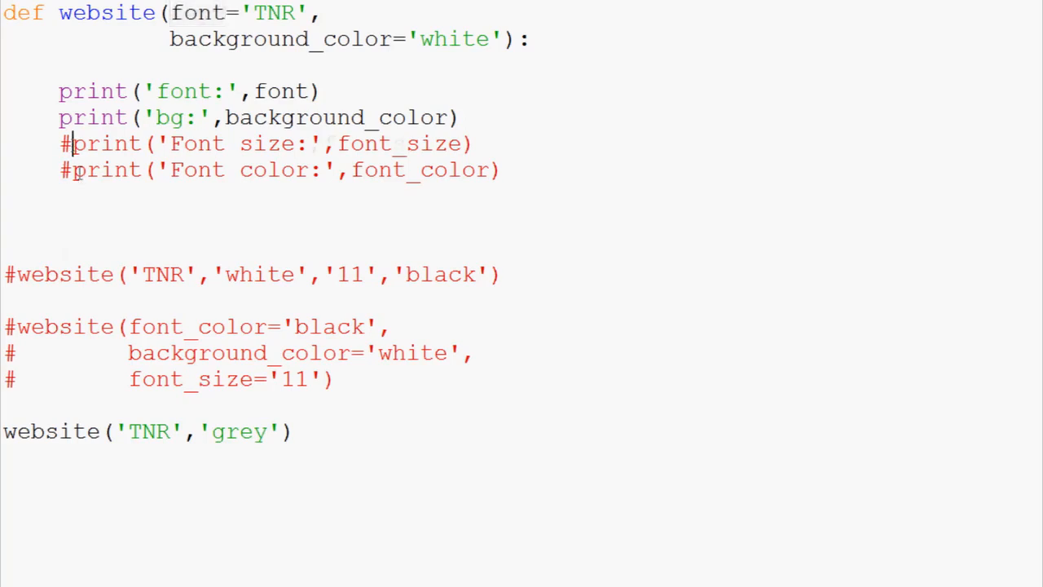